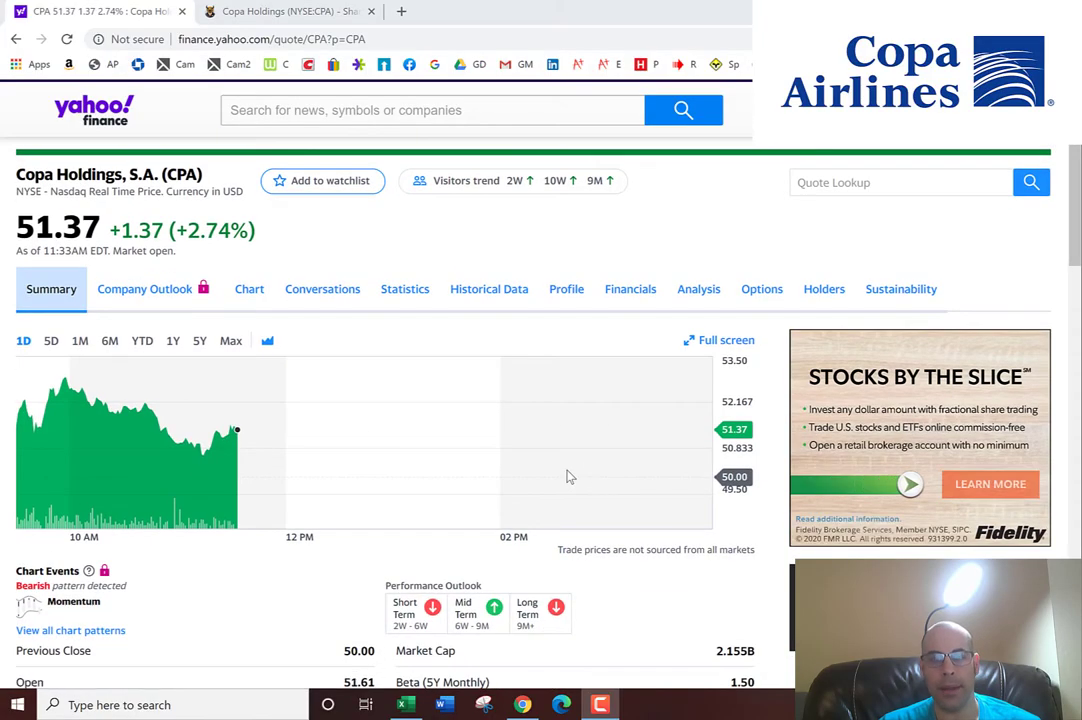
# - Copy Copa's market cap figure from the Yahoo Finance summary page
pyautogui.scroll(-3)
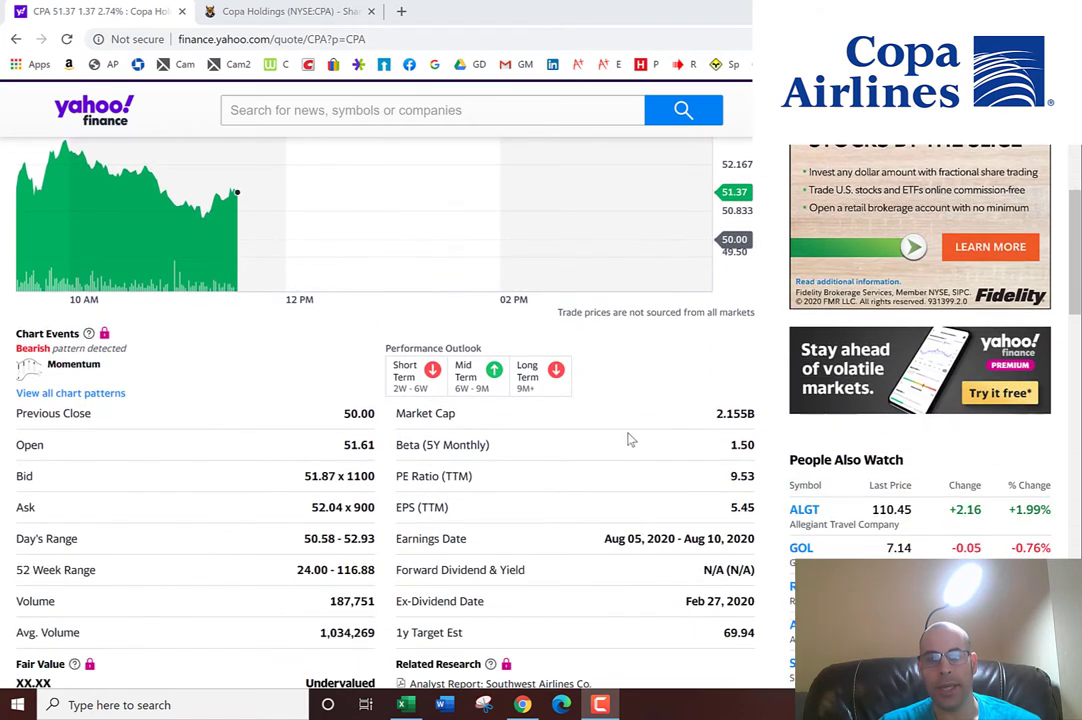
pyautogui.doubleClick(720, 413)
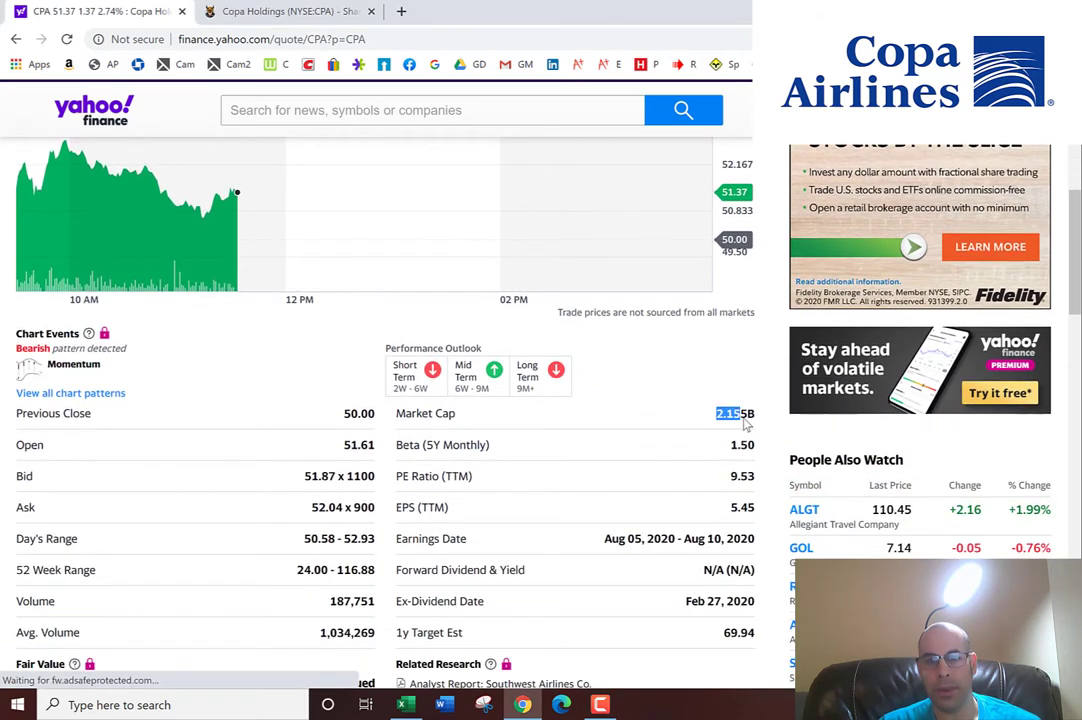
pyautogui.press('alt+tab')
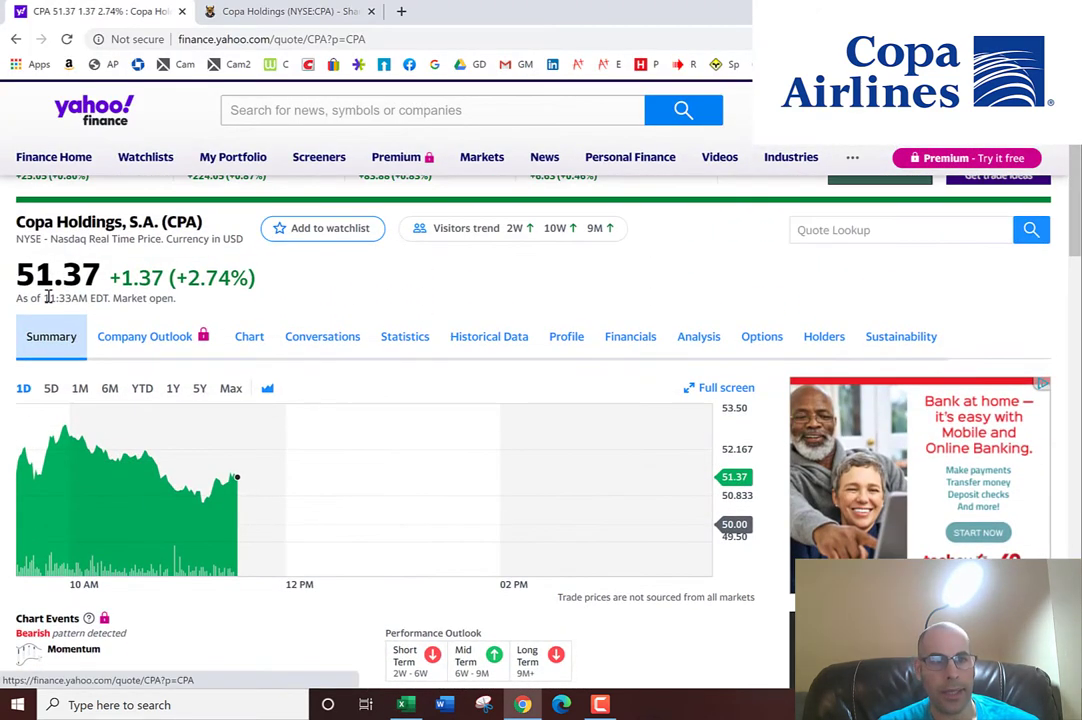
# - Grab the 51.37 share price and bring up Copa's cash flow statement
pyautogui.doubleClick(50, 276)
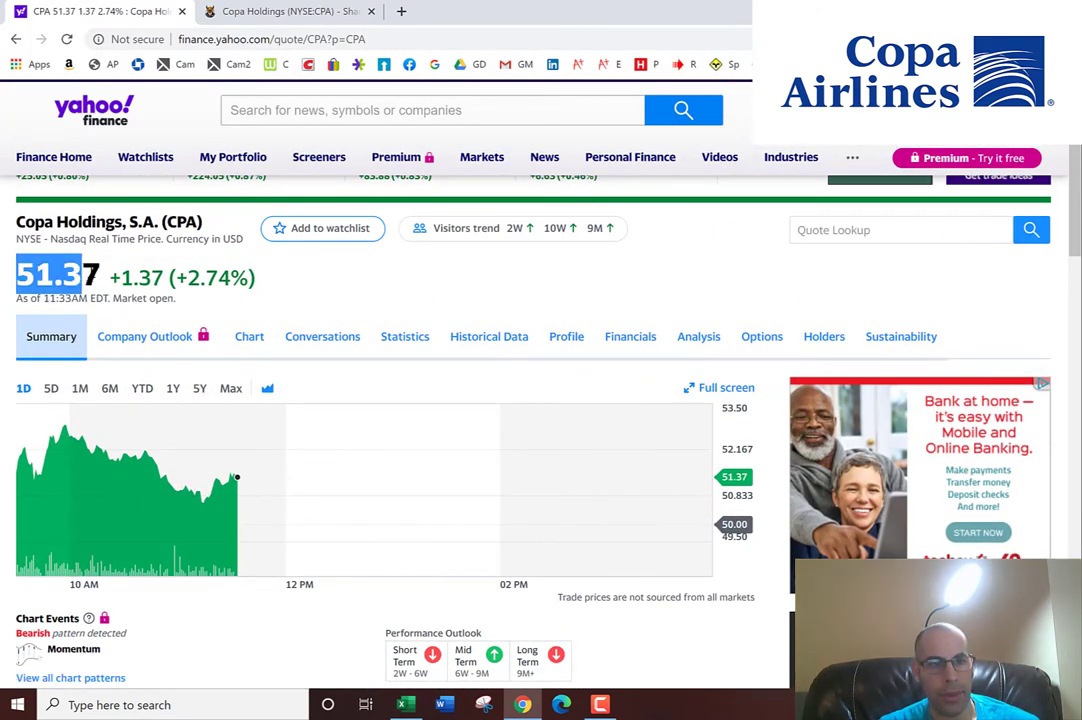
pyautogui.click(630, 336)
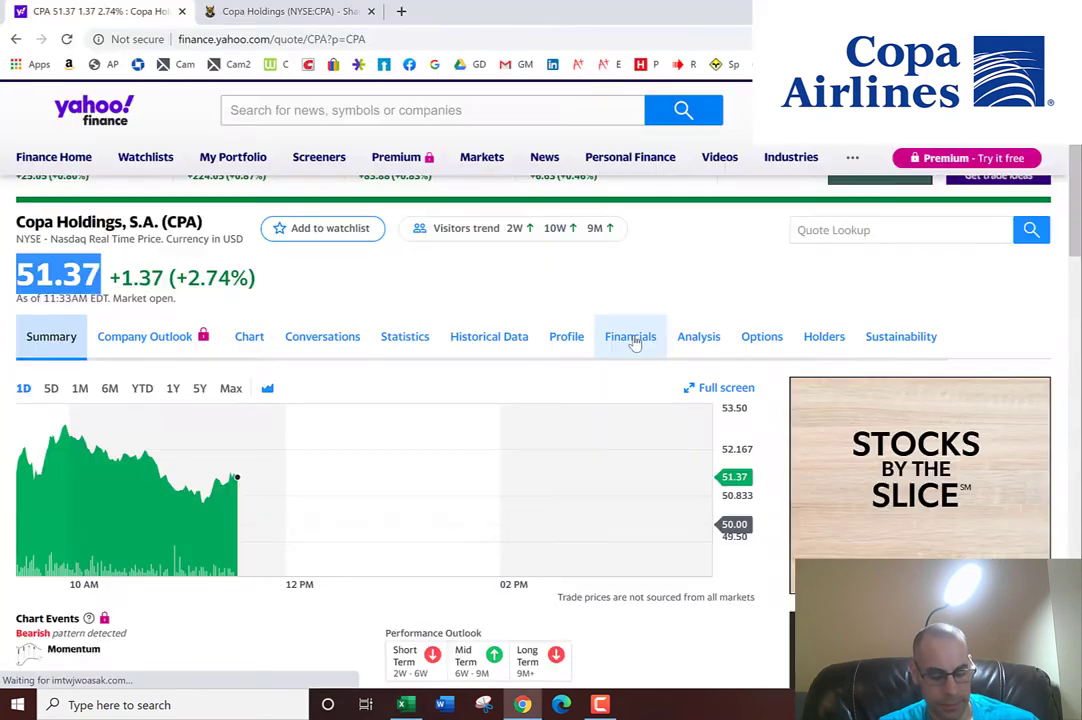
pyautogui.click(630, 336)
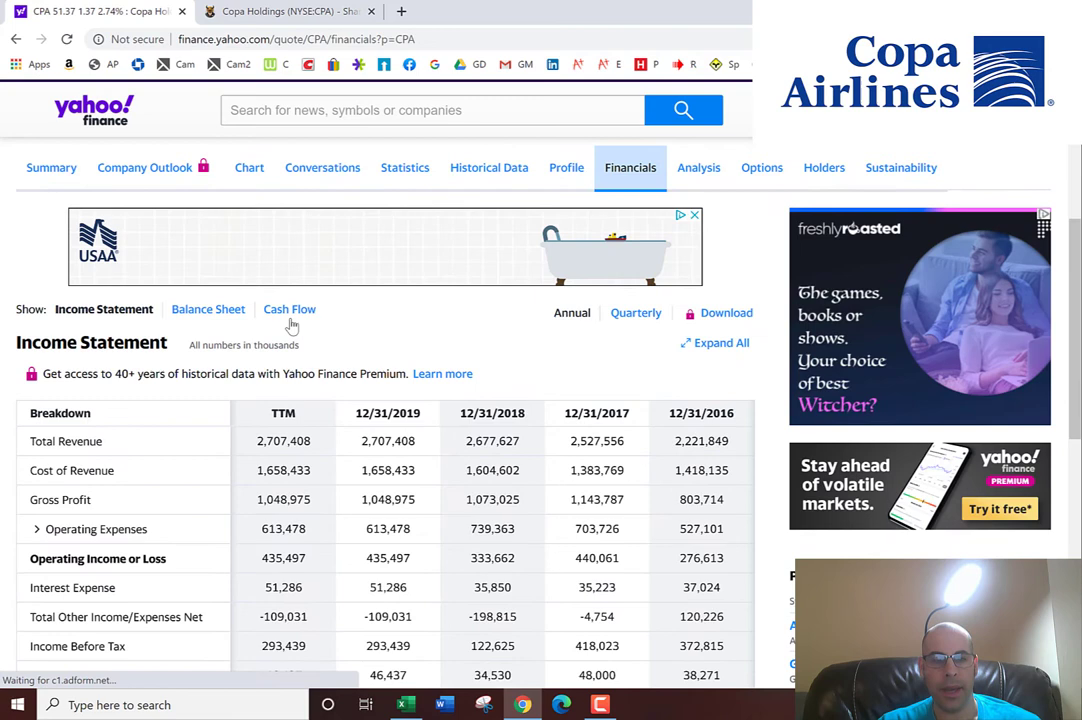
pyautogui.click(289, 309)
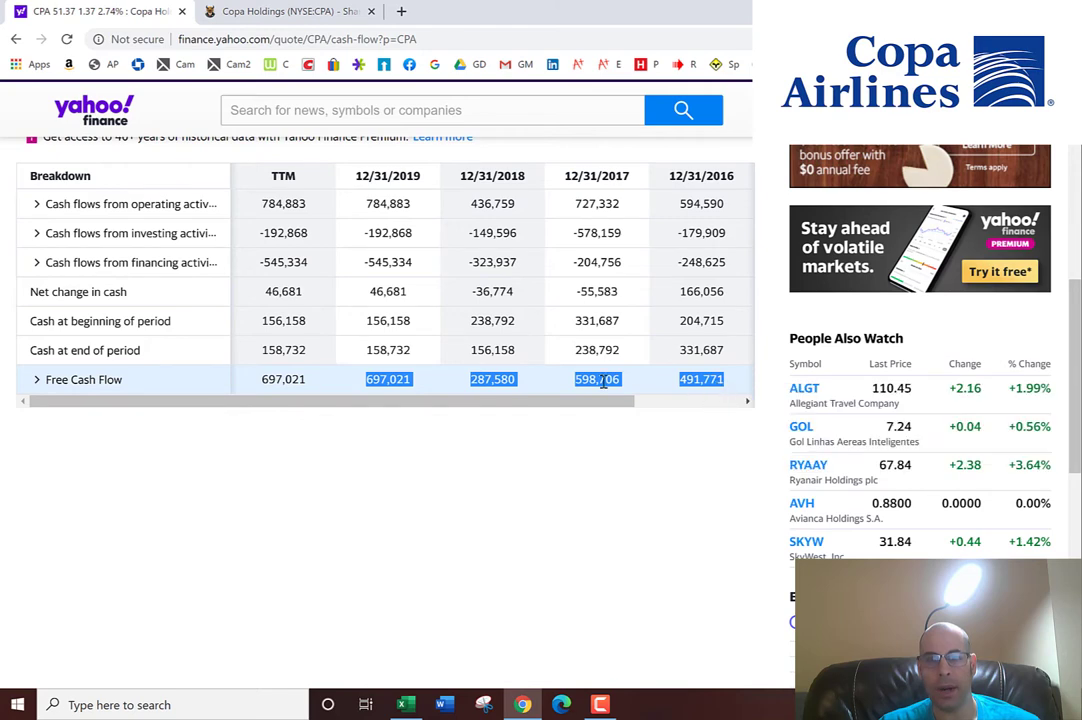
# - Paste the 2016–2019 free cash flow into row 16, then return to Yahoo Finance
pyautogui.click(405, 704)
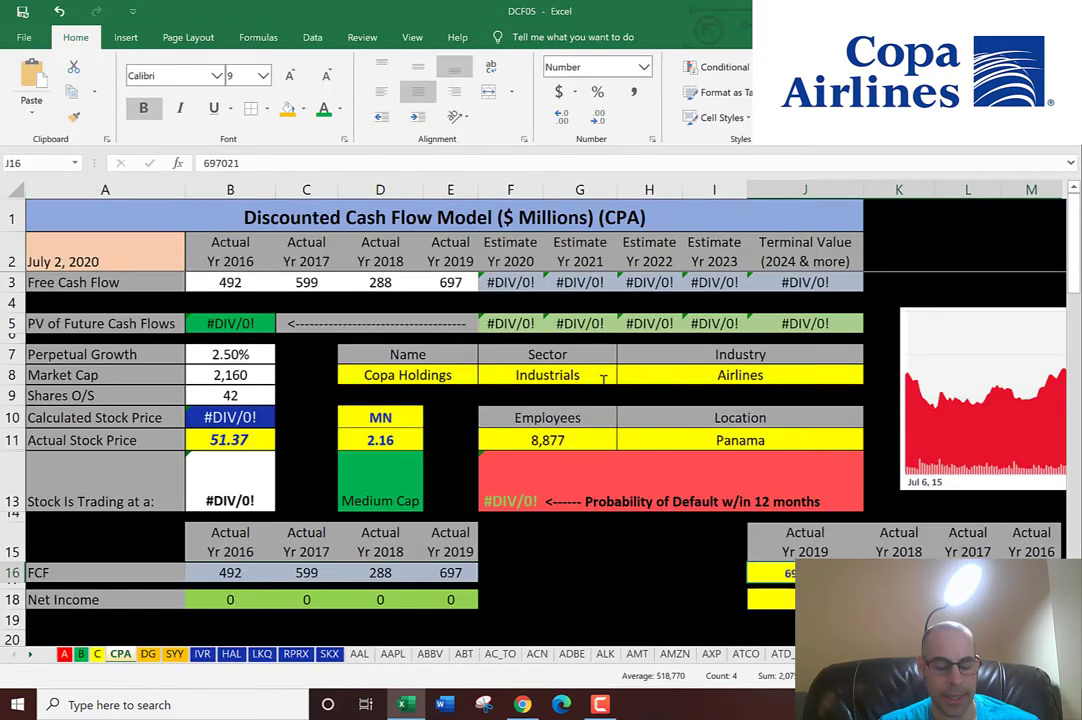
pyautogui.click(521, 703)
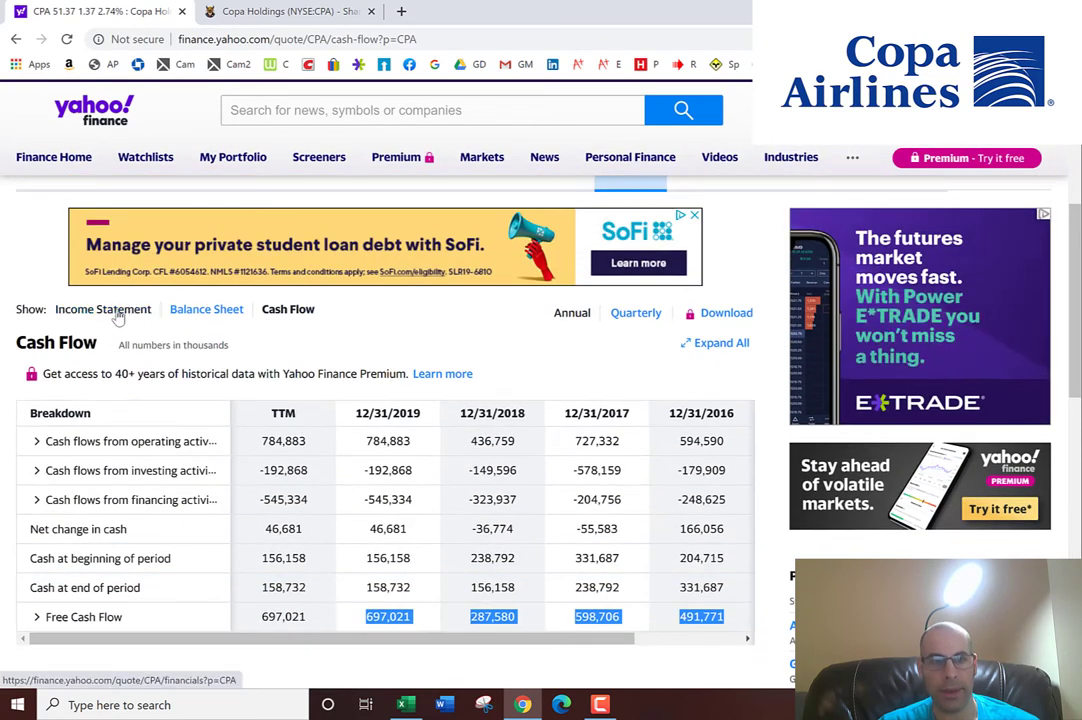
# - Select the yearly Net Income figures (335, 370, 88, 247) on the income statement
pyautogui.click(102, 309)
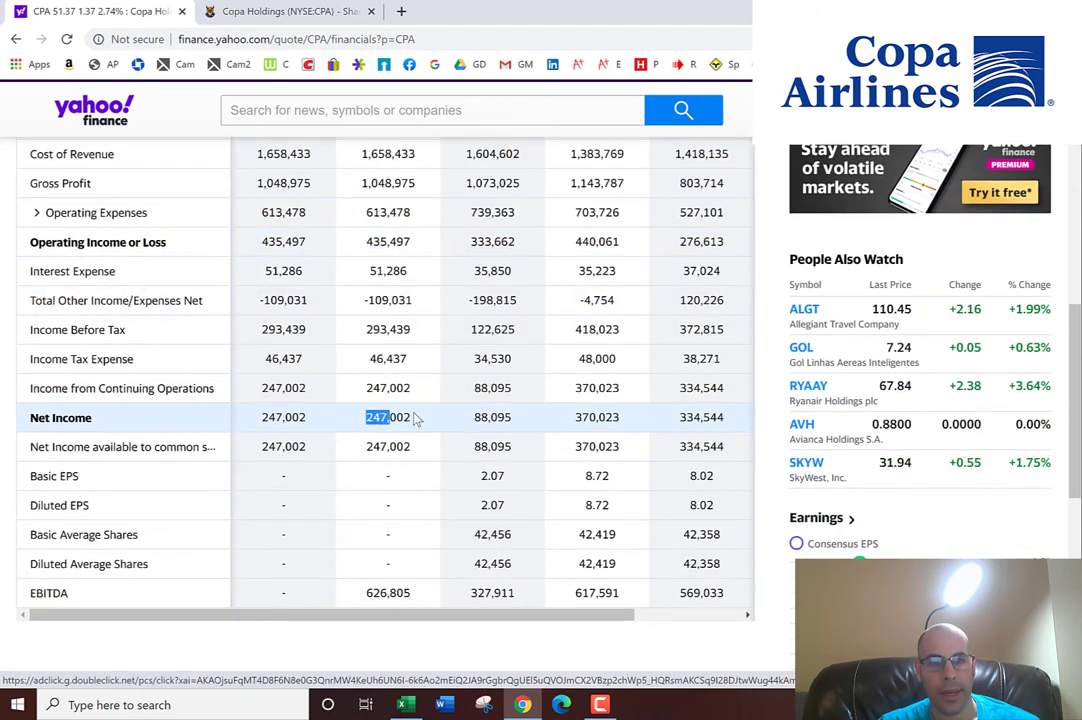
pyautogui.moveTo(388, 417); pyautogui.dragTo(700, 417)
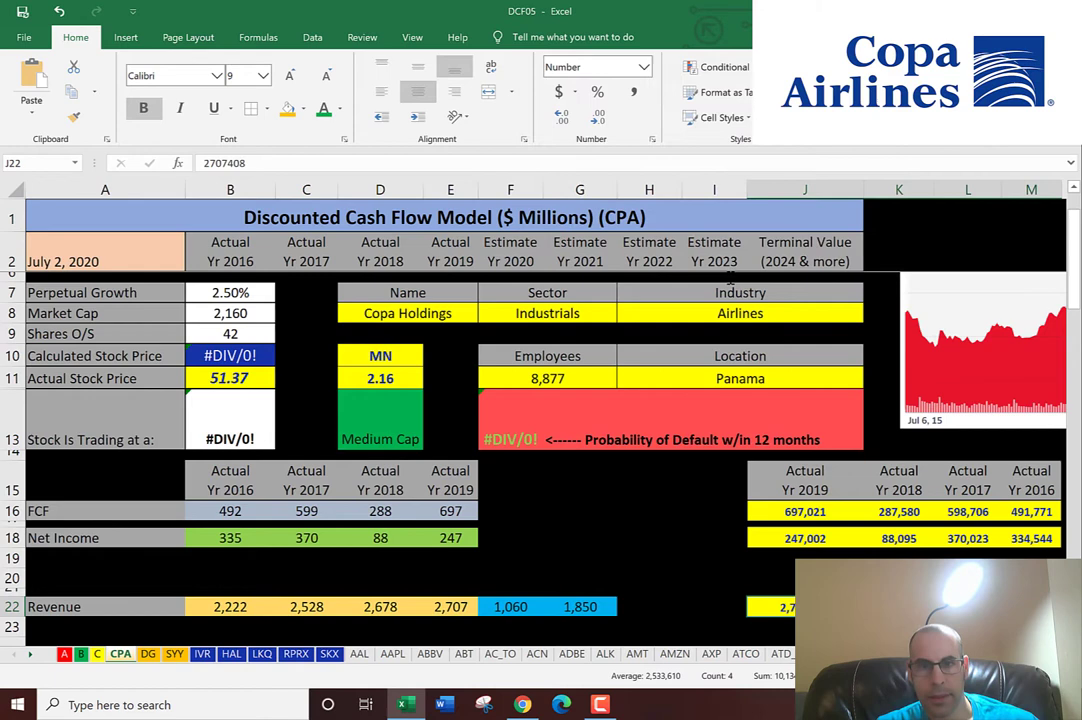
# - Check the 2020 revenue estimate in F22, then return to the income statement
pyautogui.scroll(-3)
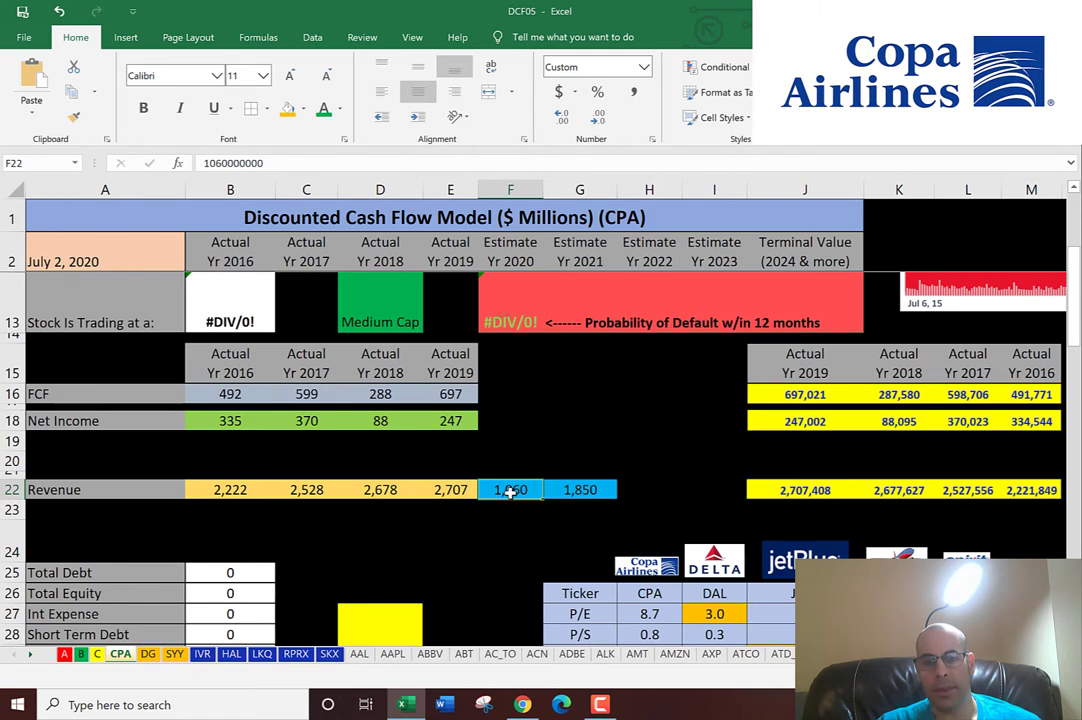
pyautogui.click(579, 489)
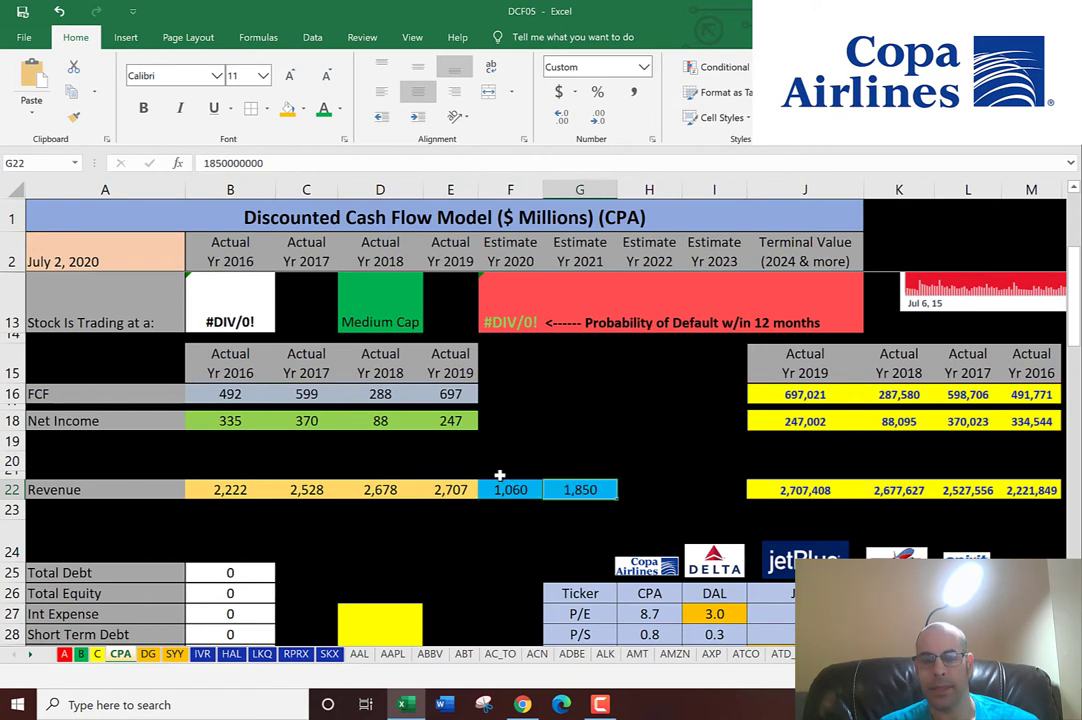
pyautogui.moveTo(440, 455)
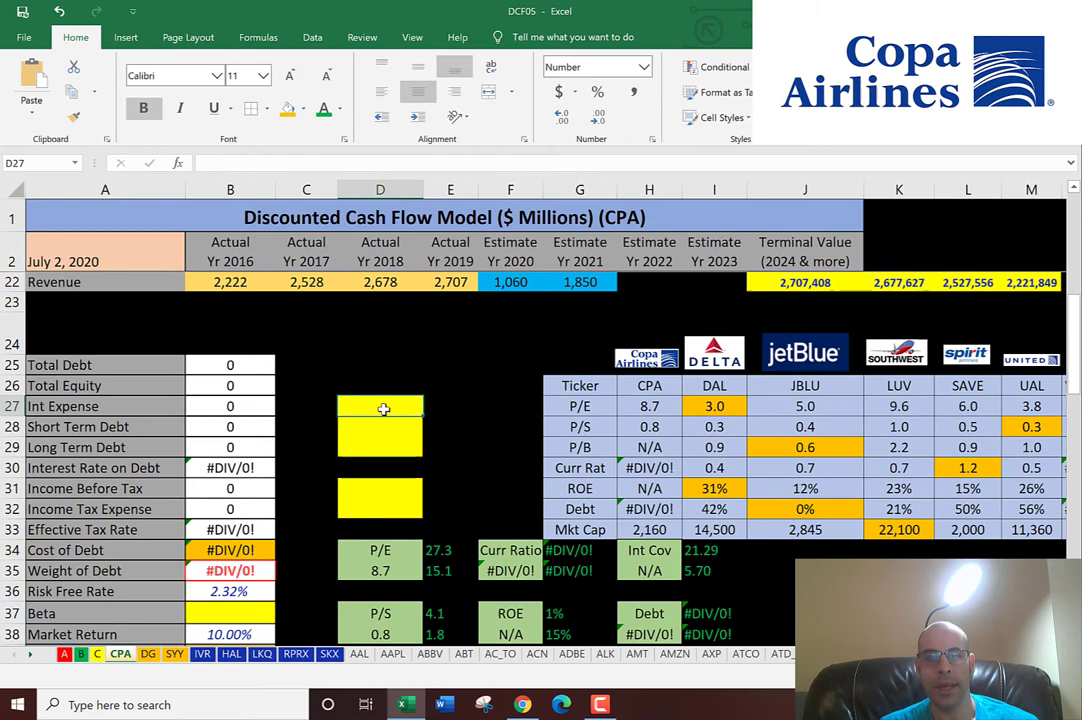
pyautogui.click(543, 704)
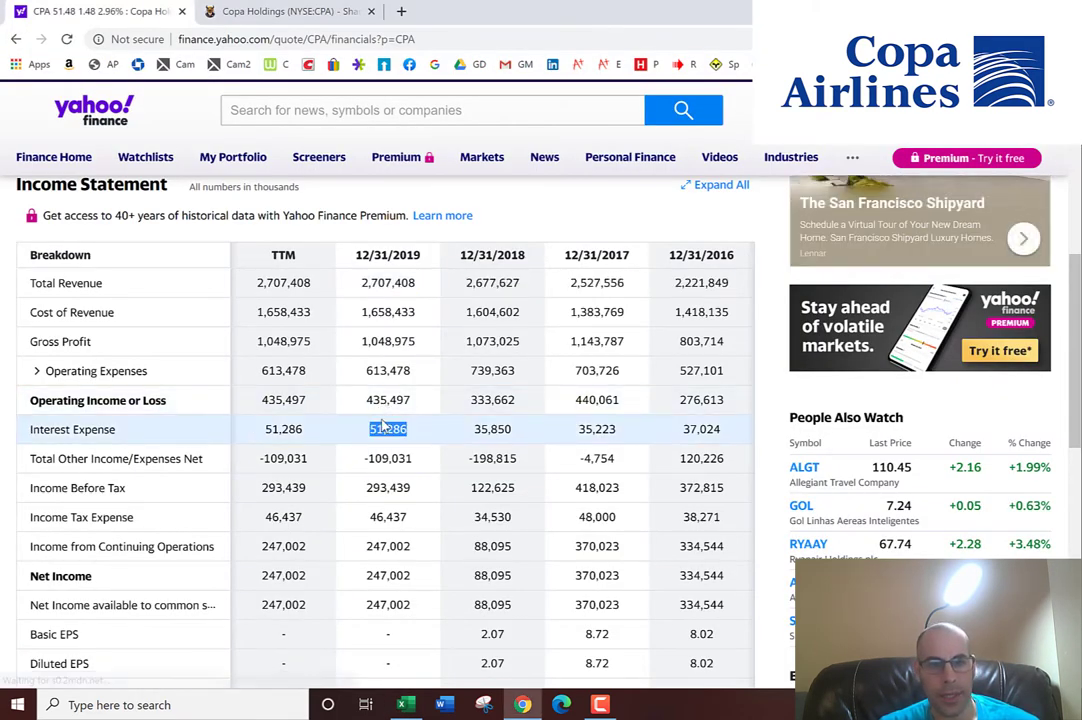
# - Enter 51,286 as interest expense and switch to Copa's balance sheet
pyautogui.click(404, 705)
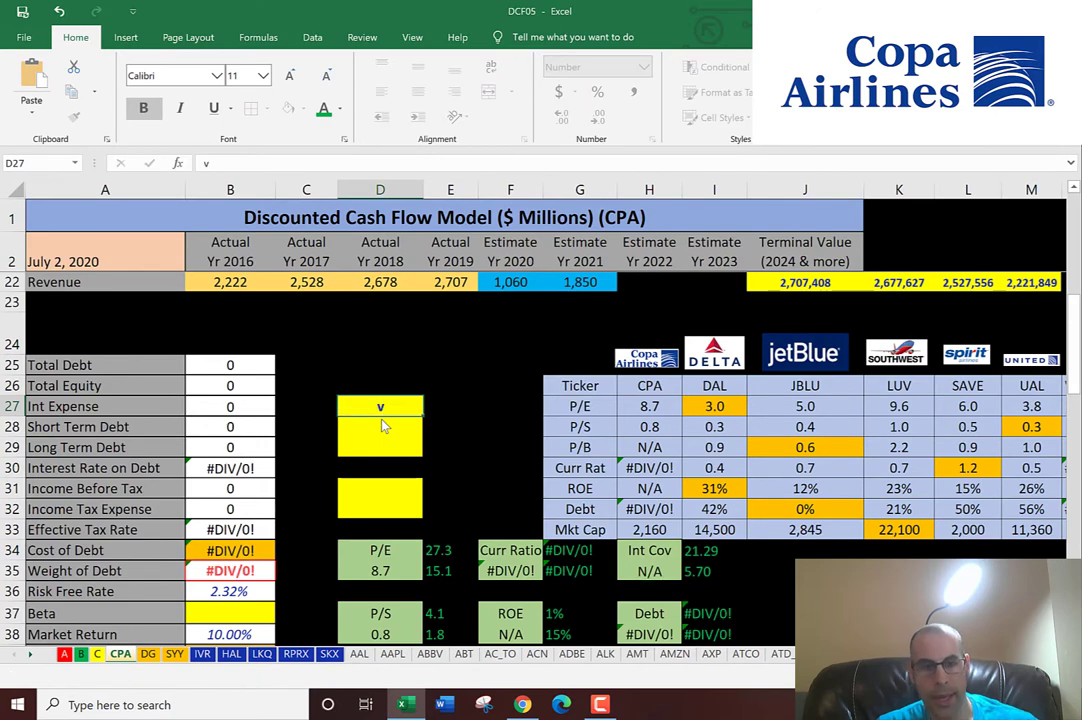
pyautogui.write('51286')
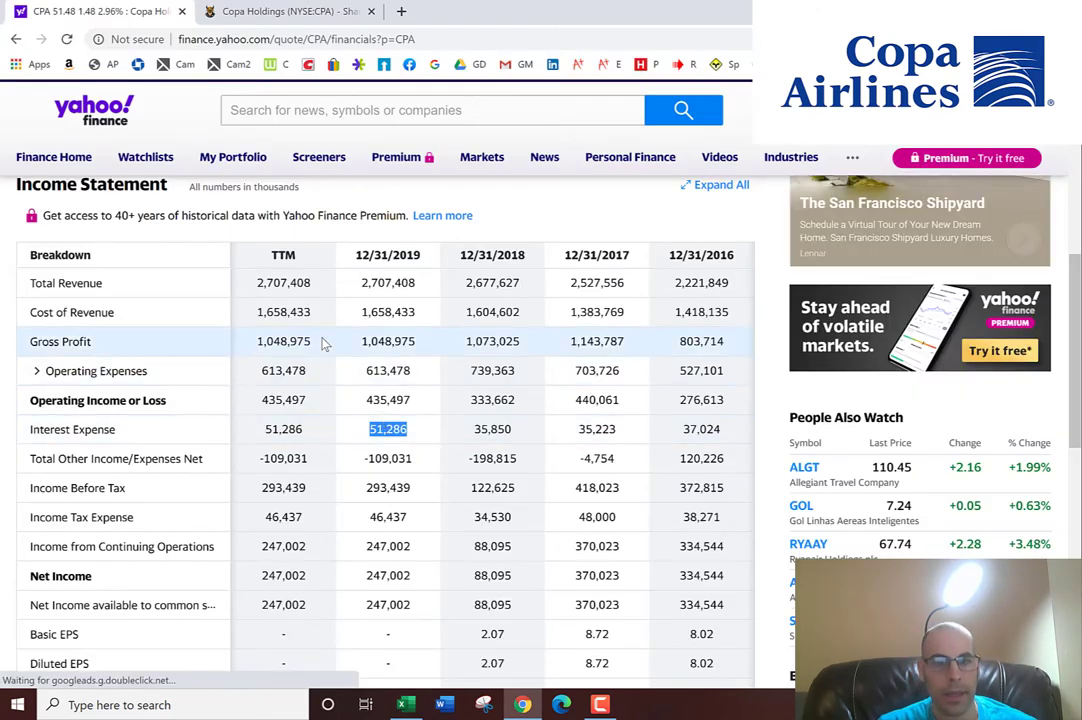
pyautogui.click(206, 230)
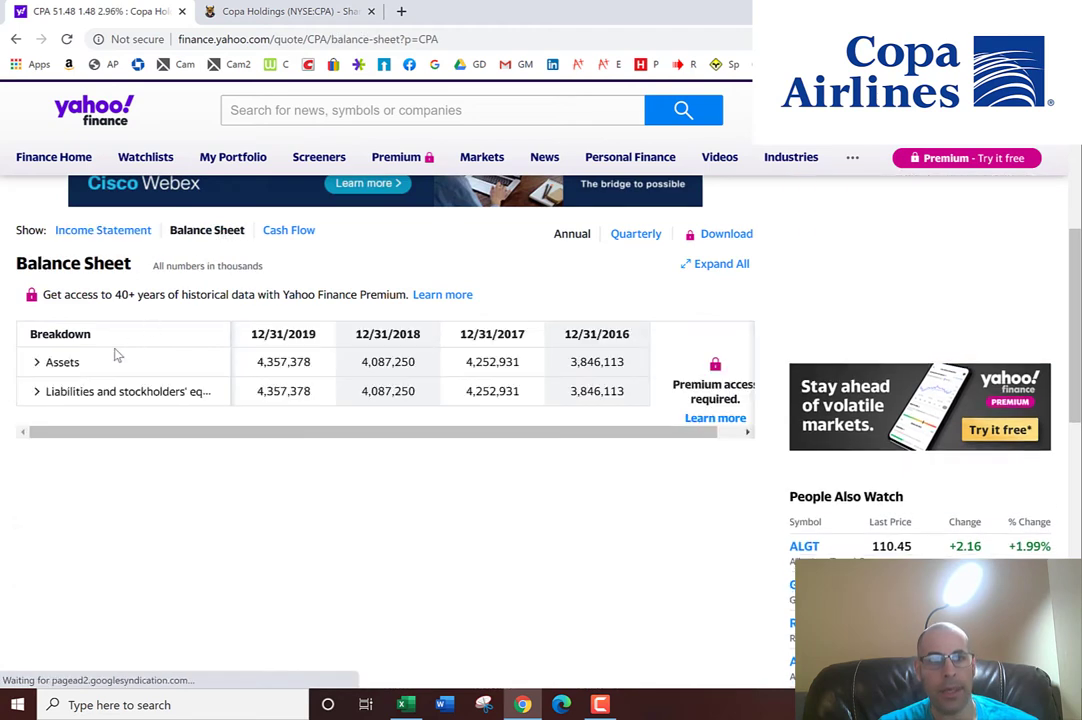
# - Expand the liabilities to find current and long-term debt, then return to Excel
pyautogui.click(35, 389)
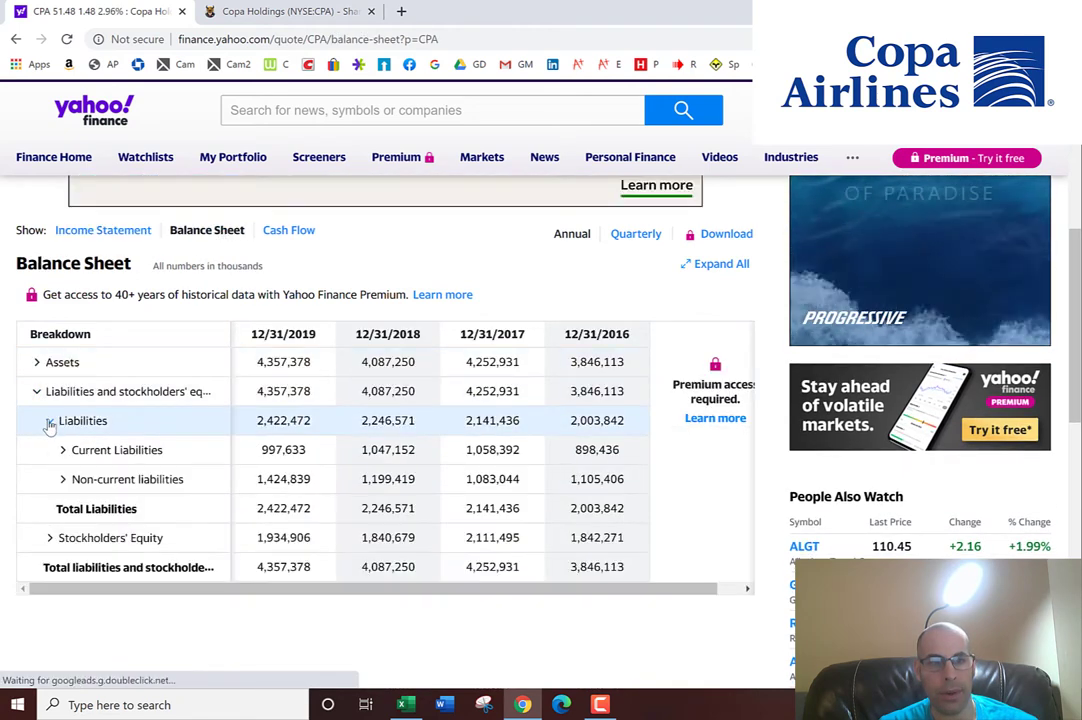
pyautogui.click(63, 450)
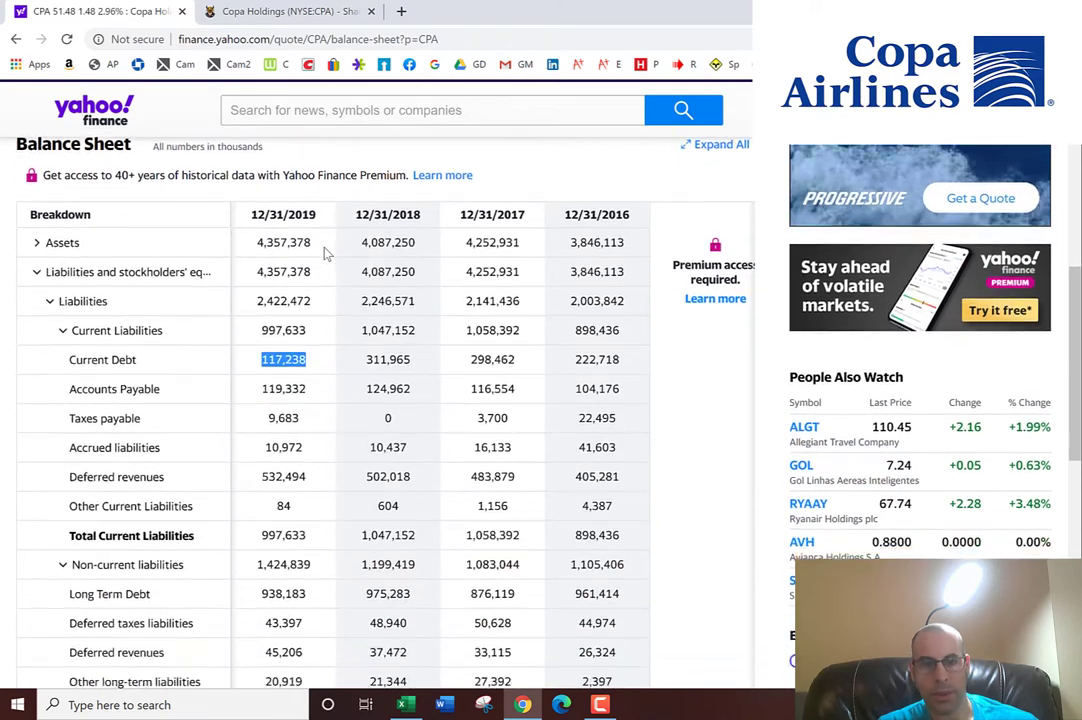
pyautogui.scroll(-3)
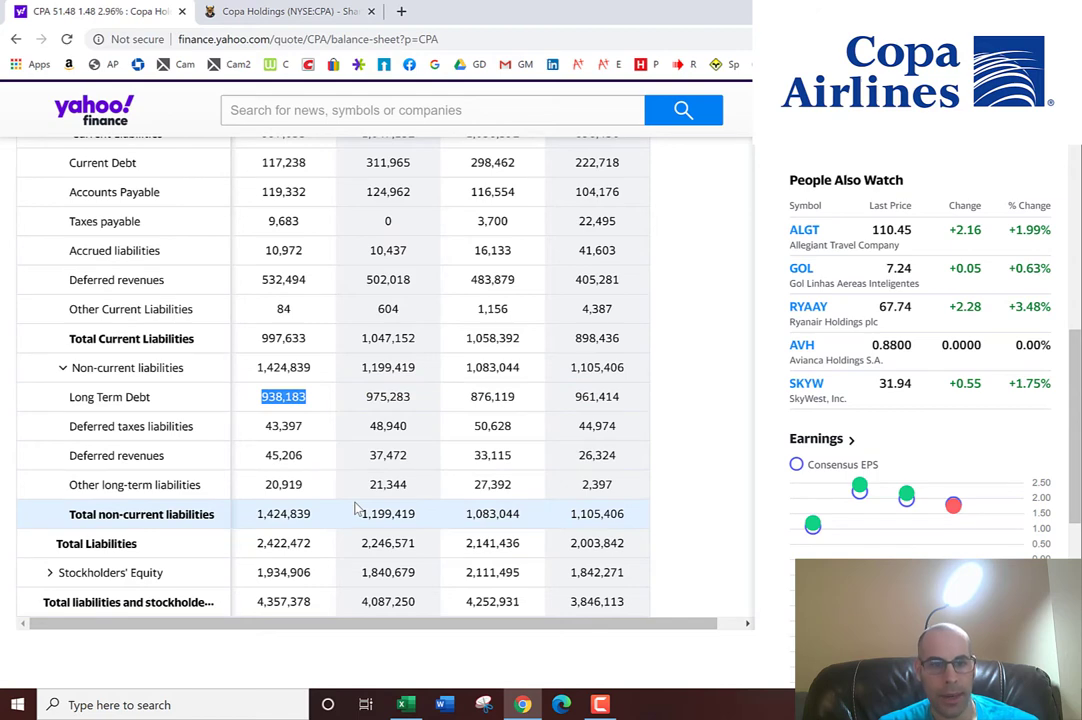
pyautogui.click(404, 704)
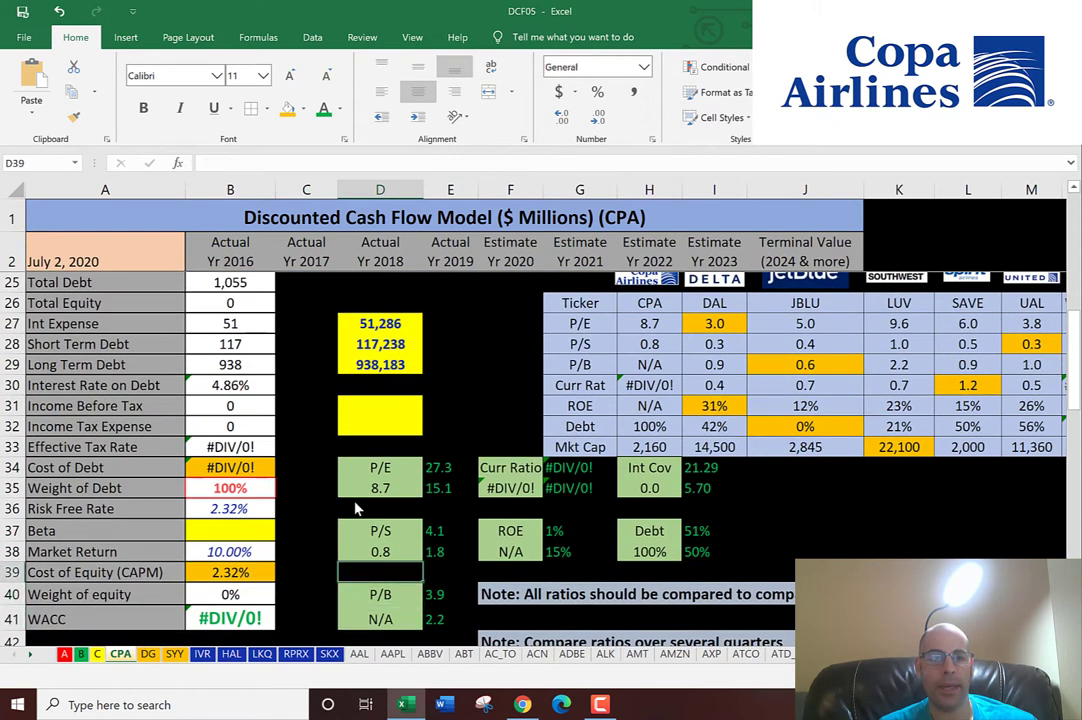
# - With 117,238 and 938,183 debt entered, return to Yahoo Finance
pyautogui.press('alt+tab')
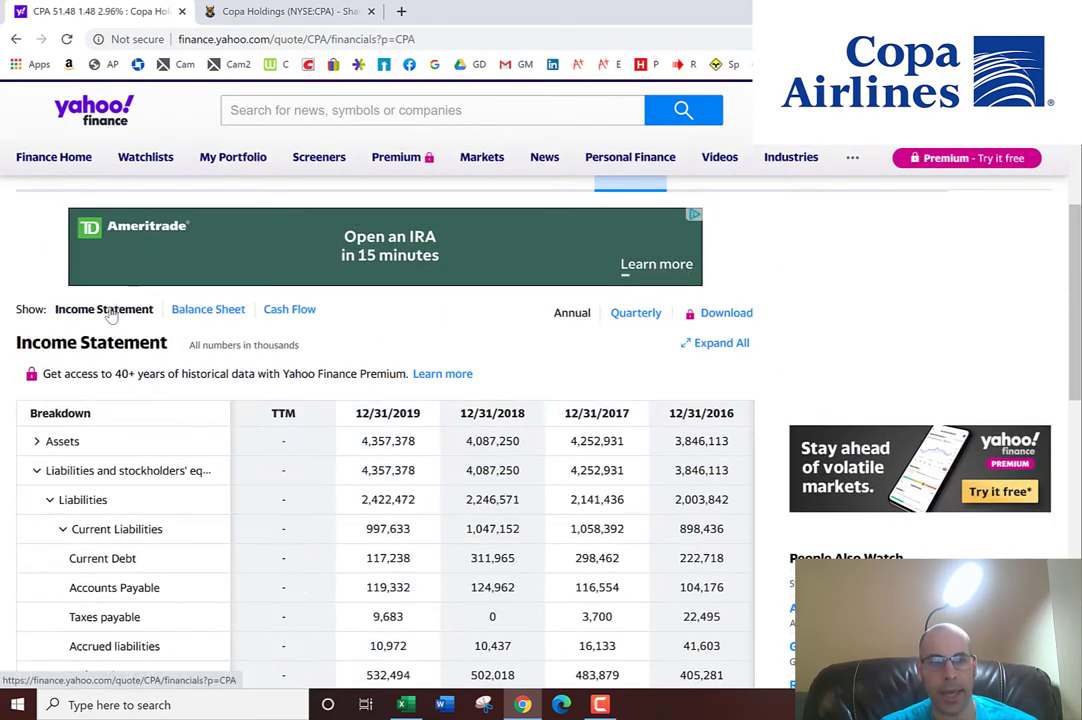
# - Select Copa's 2019 Income Before Tax figure on the income statement
pyautogui.scroll(-3)
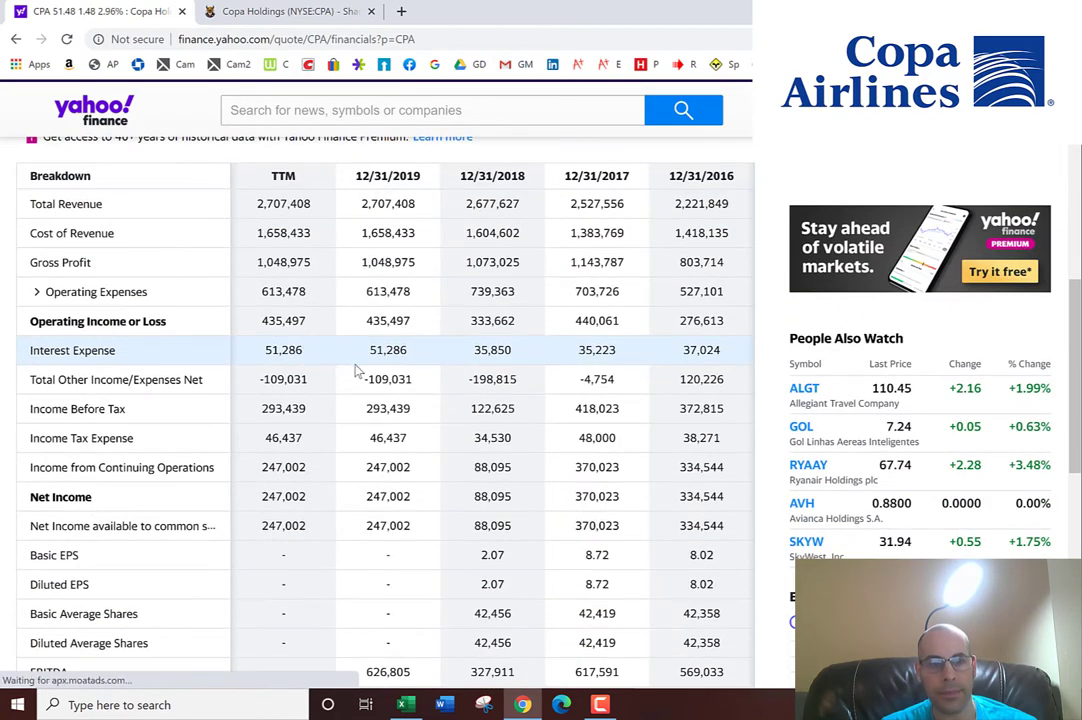
pyautogui.moveTo(416, 409)
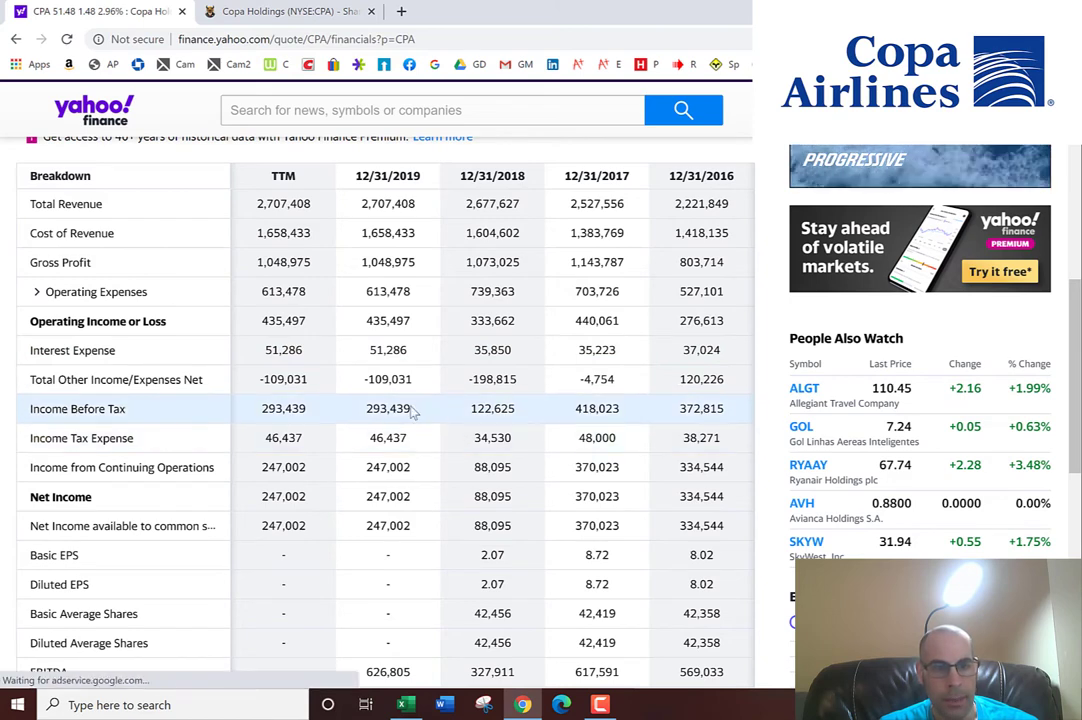
pyautogui.doubleClick(387, 408)
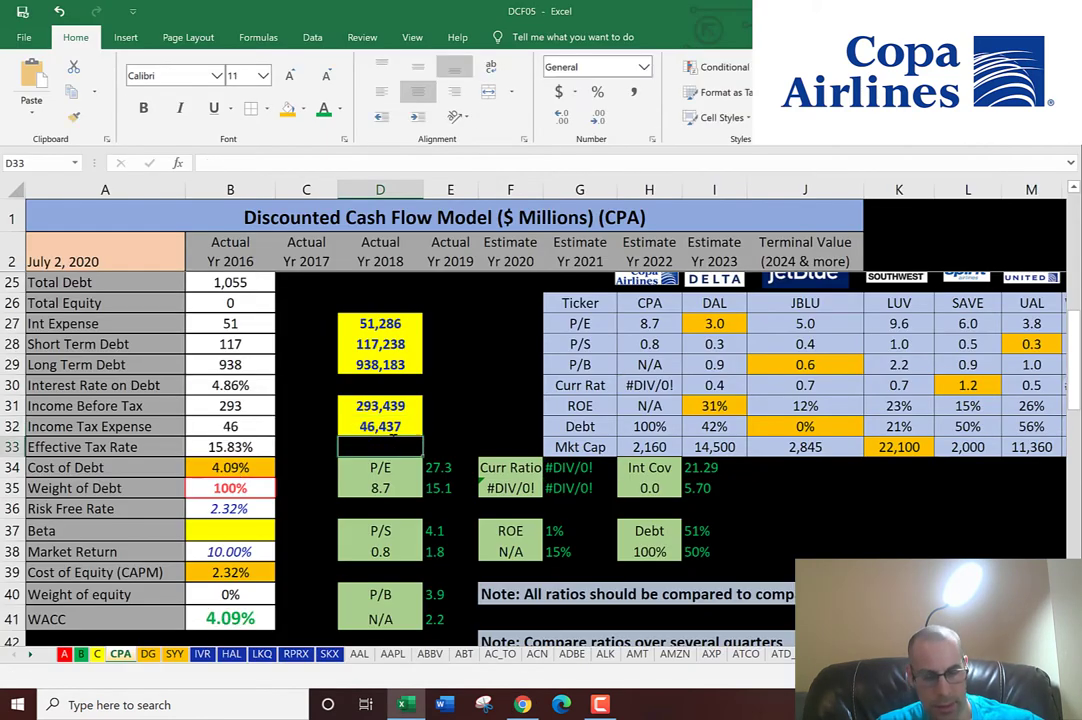
# - Return to Copa's Yahoo Finance quote page with WACC at 4.09%
pyautogui.click(230, 488)
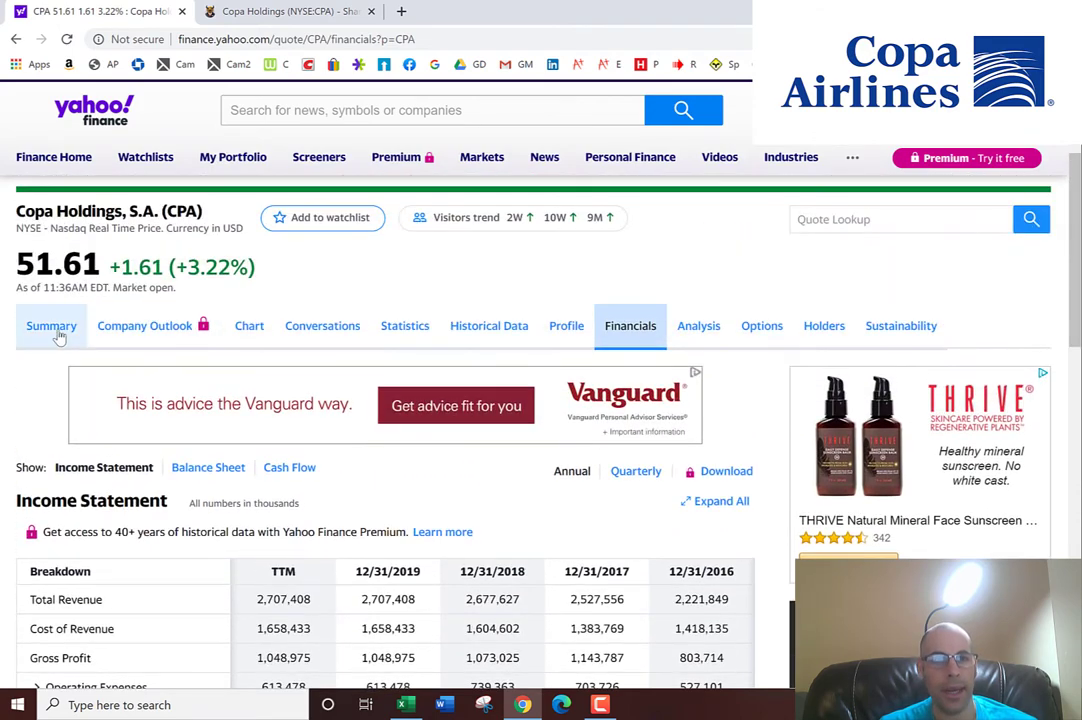
# - Pick Copa's 1.50 five-year monthly beta from the summary and switch to Excel
pyautogui.click(51, 326)
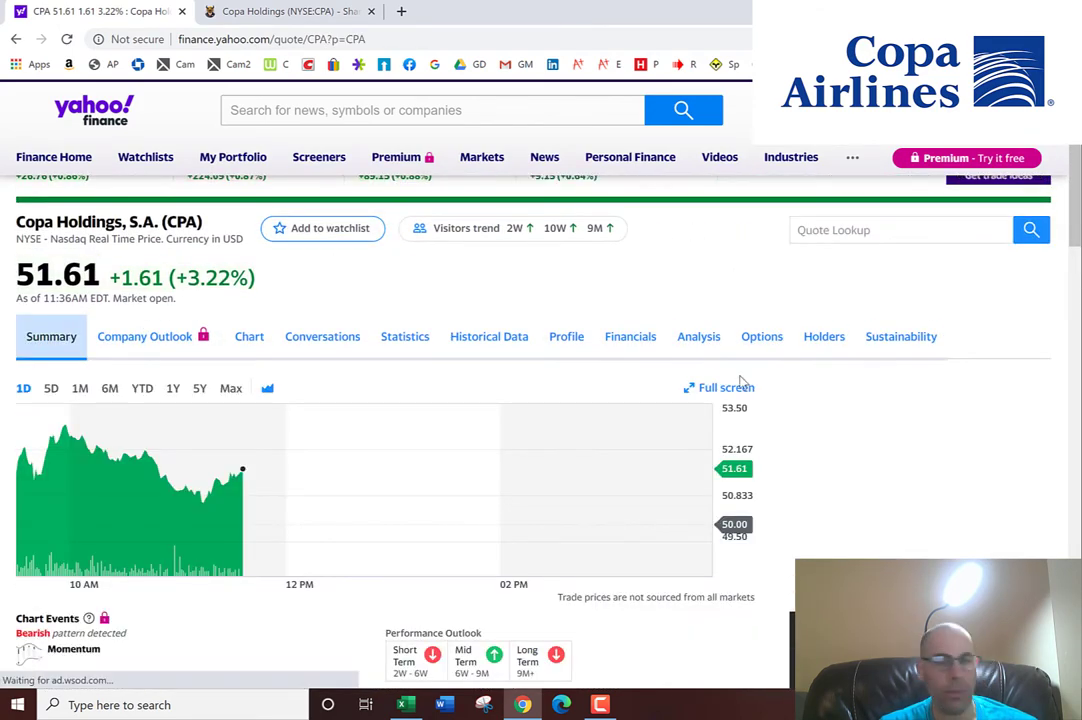
pyautogui.scroll(-3)
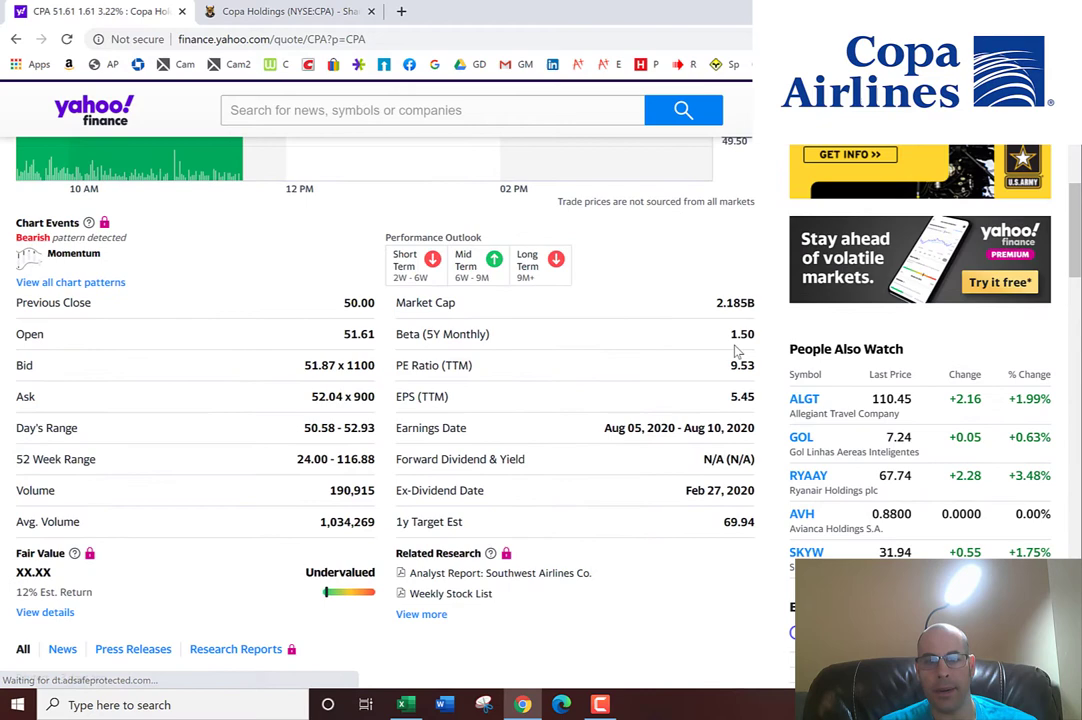
pyautogui.doubleClick(737, 334)
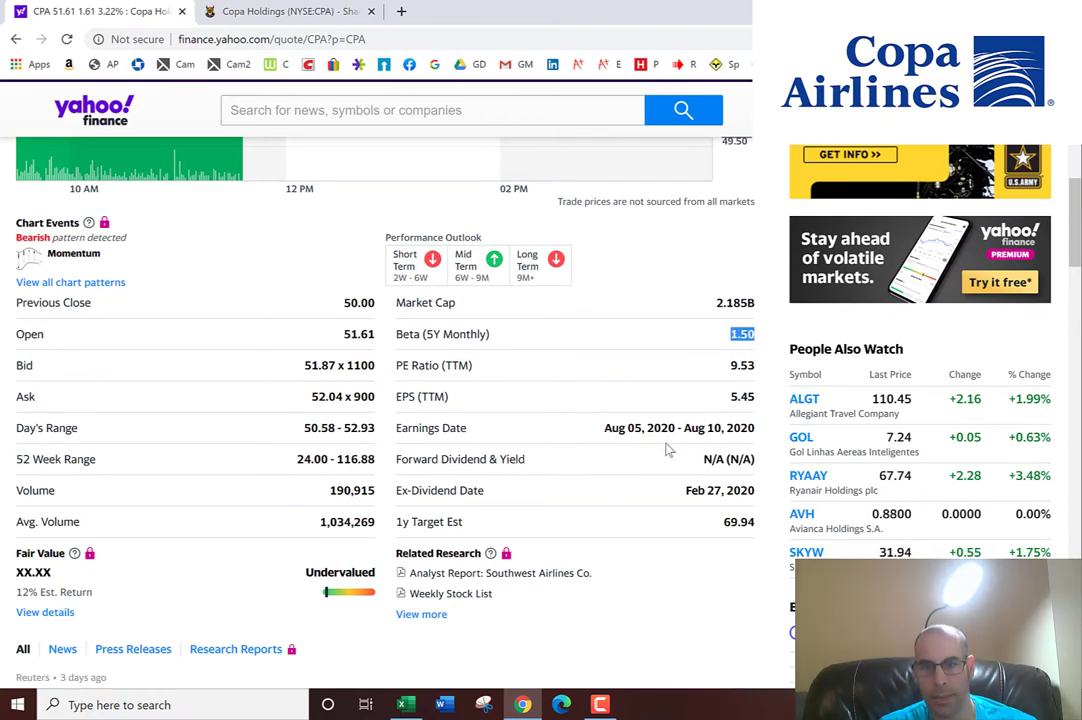
pyautogui.click(402, 705)
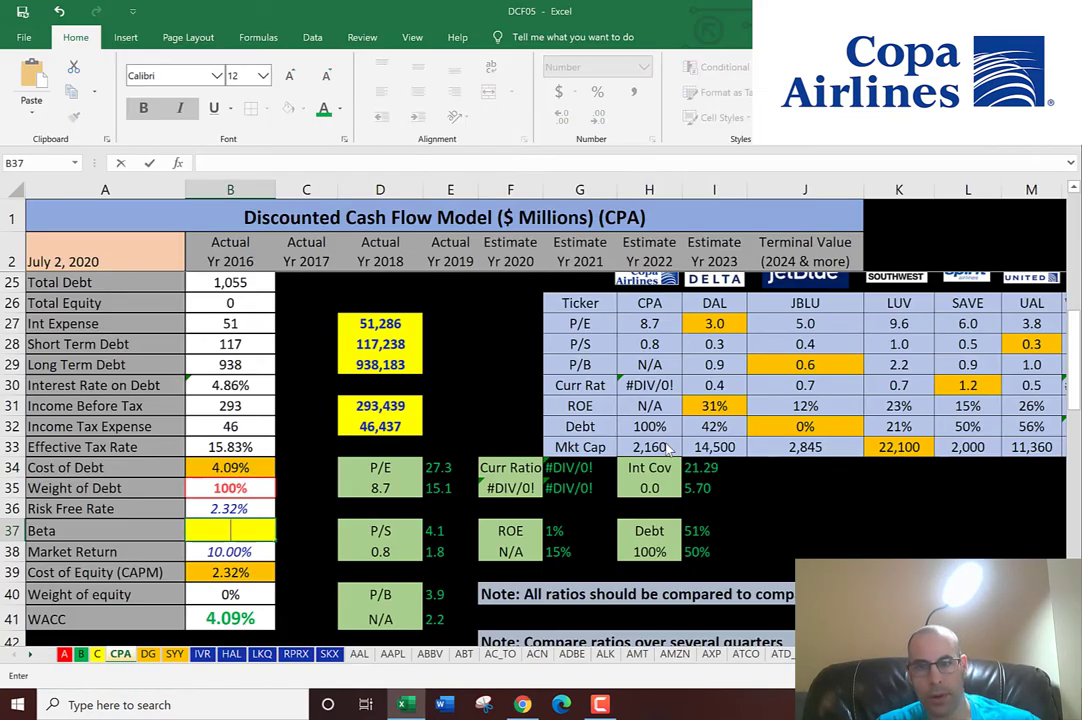
# - Enter 1.50 into the model's Beta cell B37
pyautogui.write('1.50')
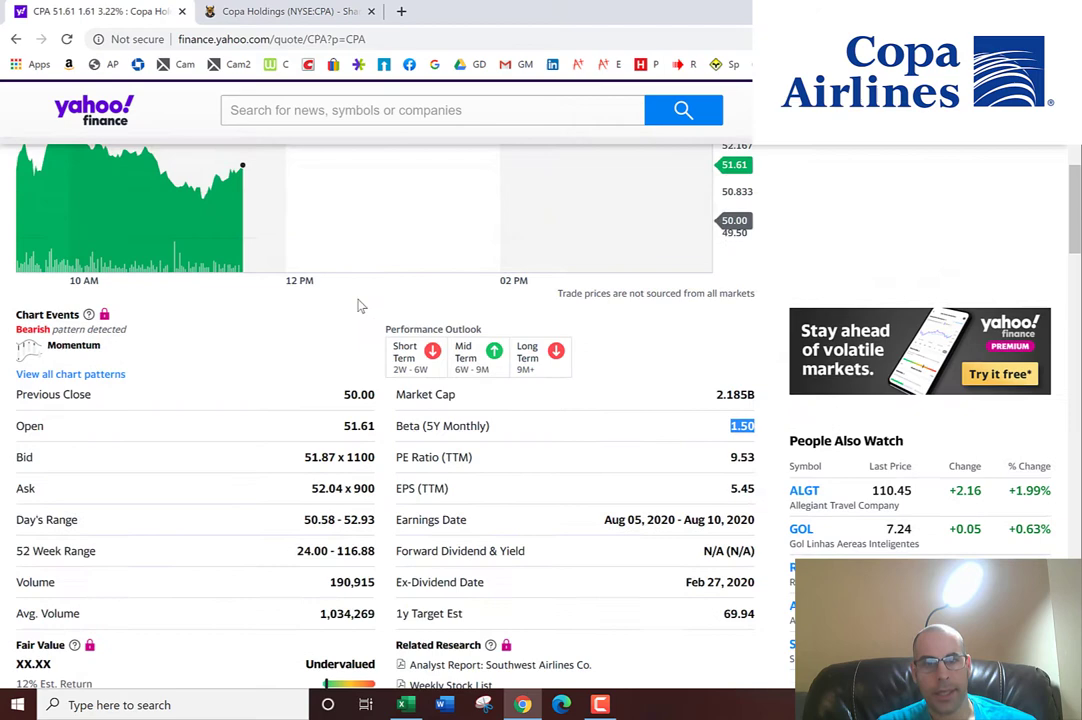
# - Collect Copa's 2019 balance-sheet figures, including current liabilities 997,633 and equity 1,934,906, into the model
pyautogui.click(630, 246)
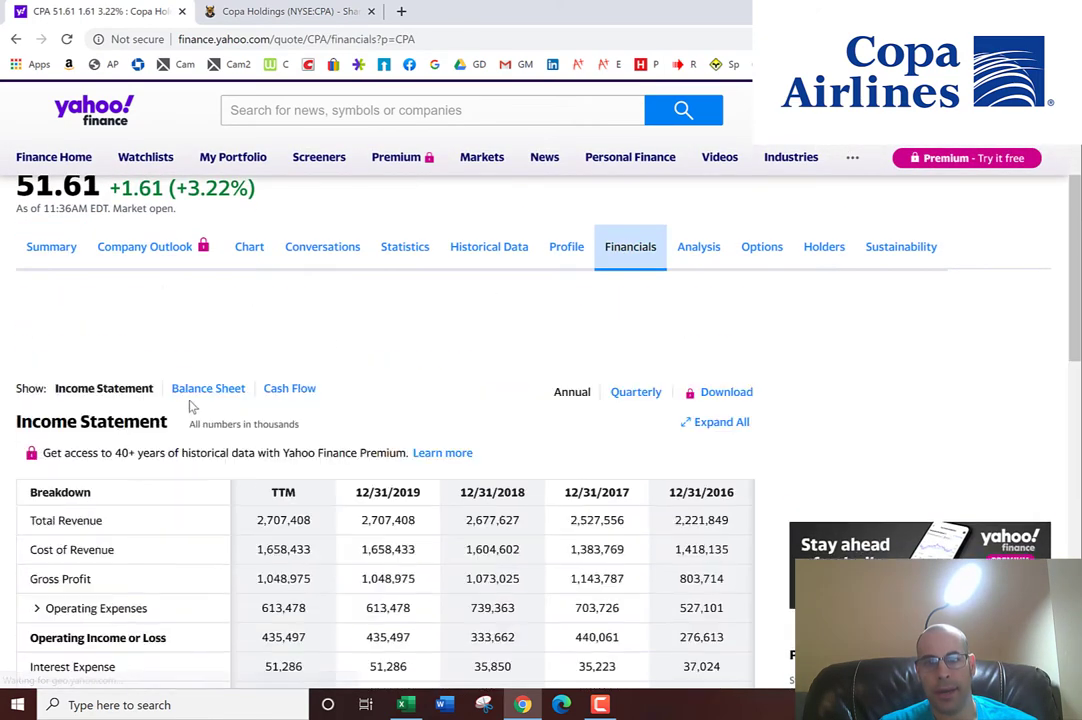
pyautogui.click(208, 388)
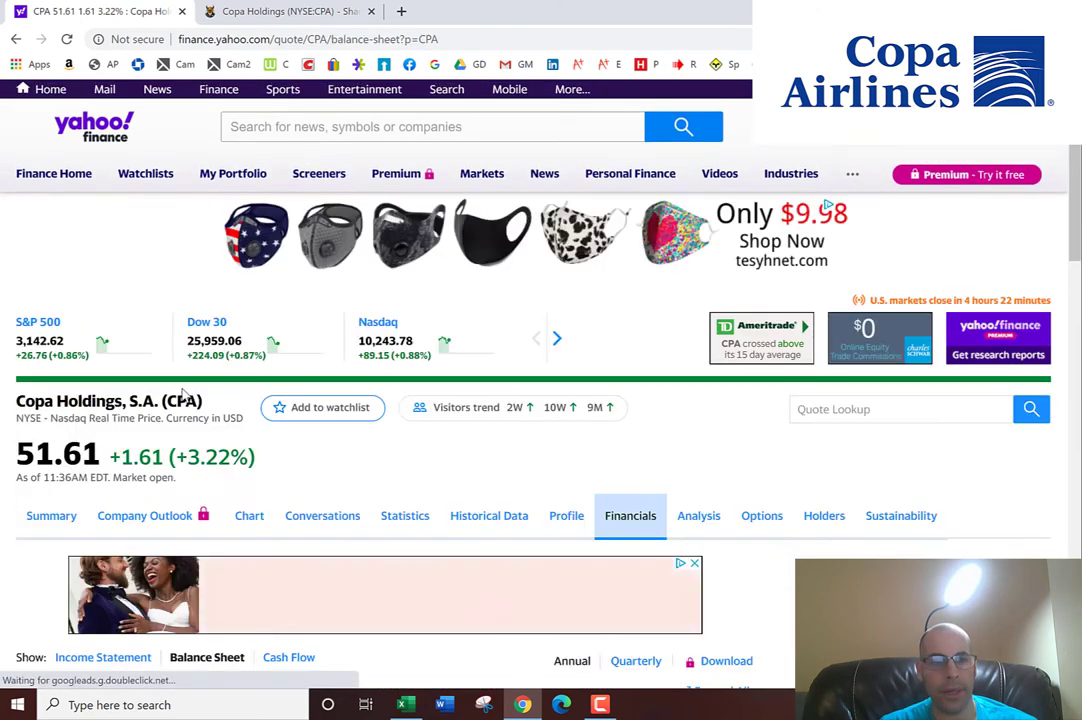
pyautogui.scroll(-3)
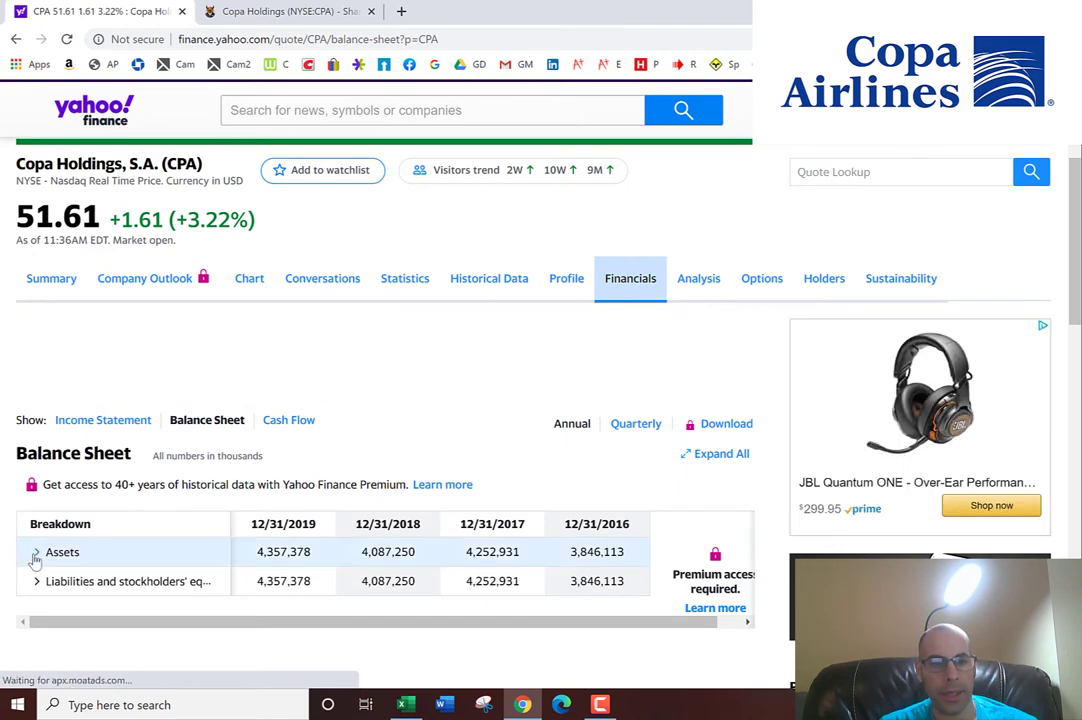
pyautogui.click(35, 552)
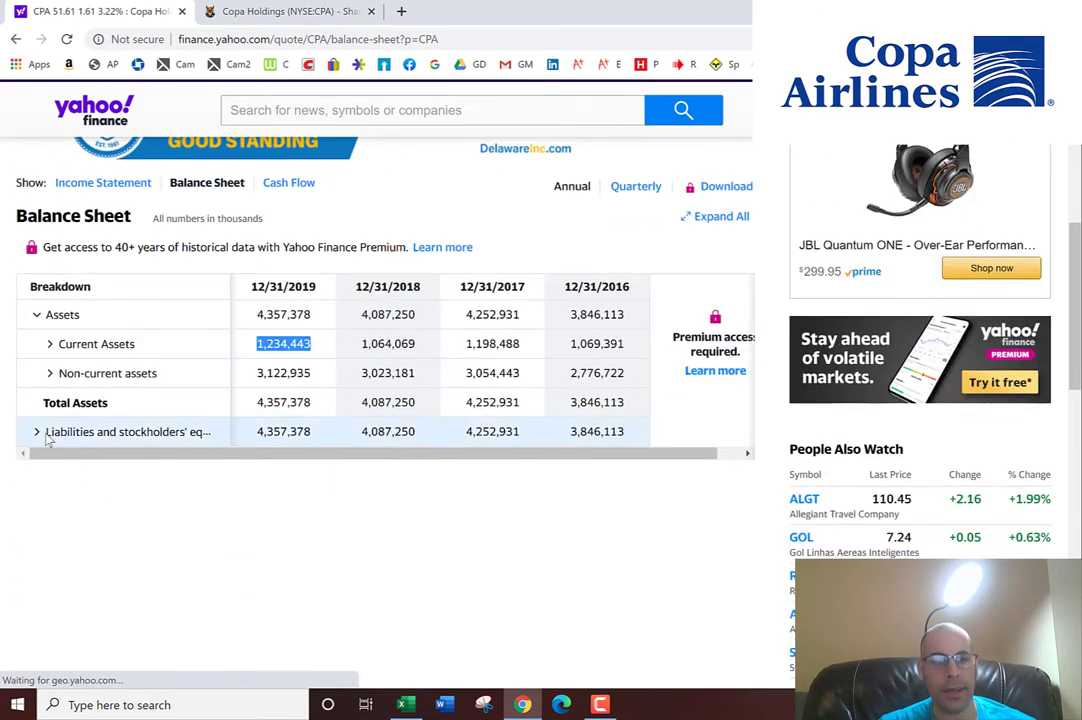
pyautogui.click(37, 431)
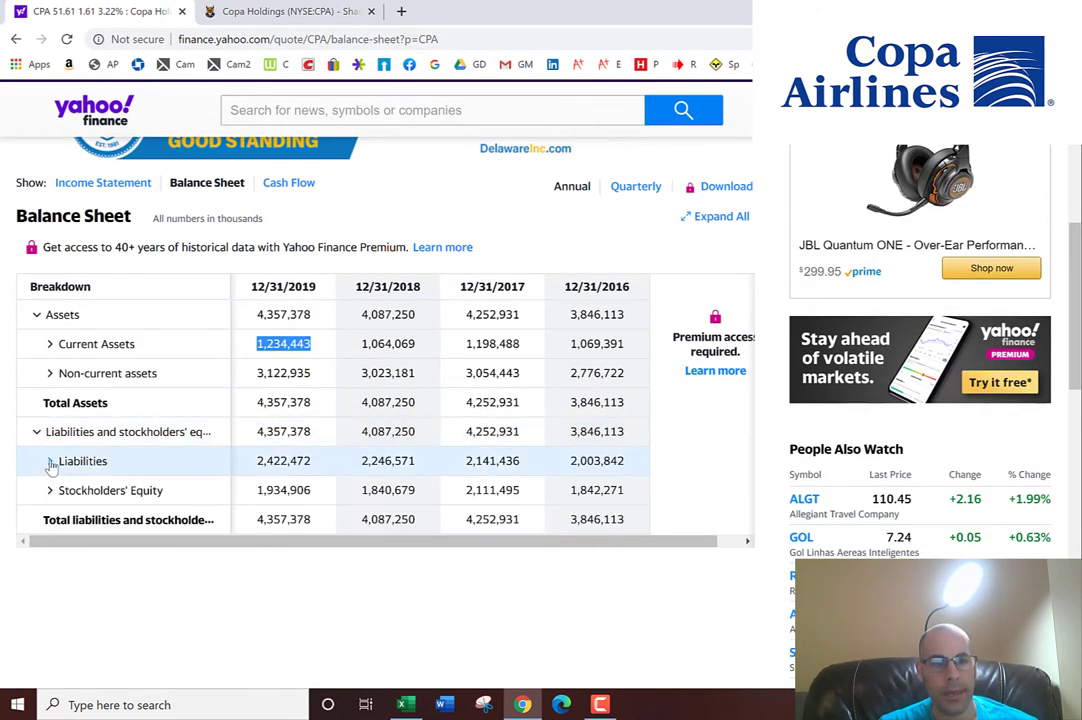
pyautogui.click(47, 461)
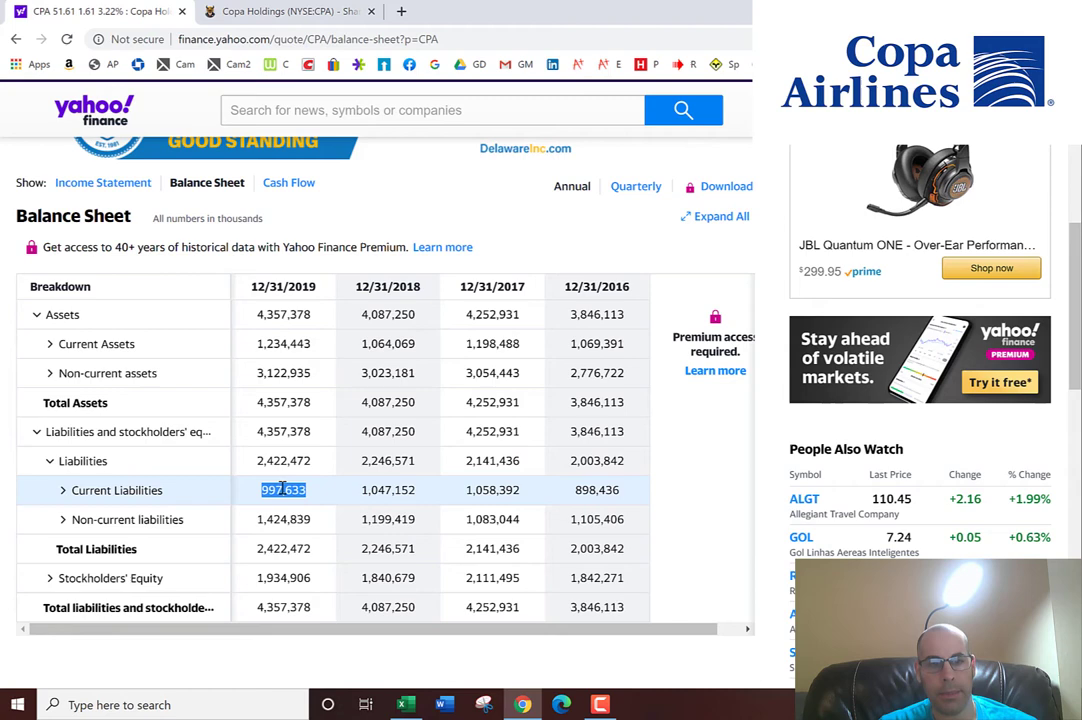
pyautogui.click(405, 705)
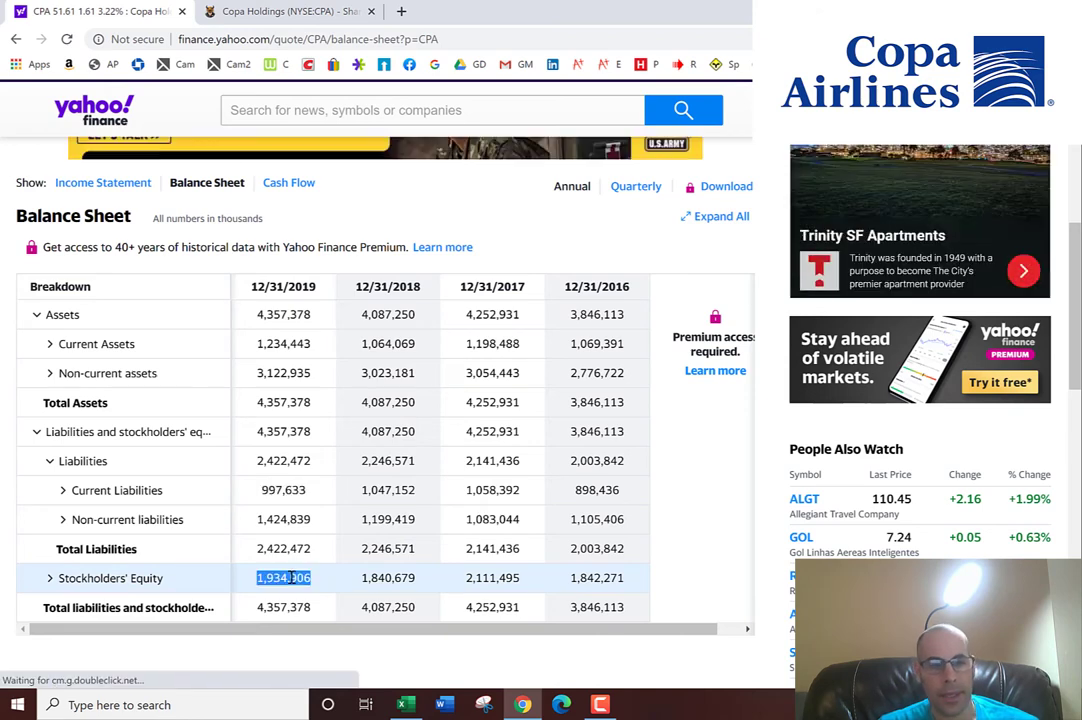
pyautogui.click(404, 705)
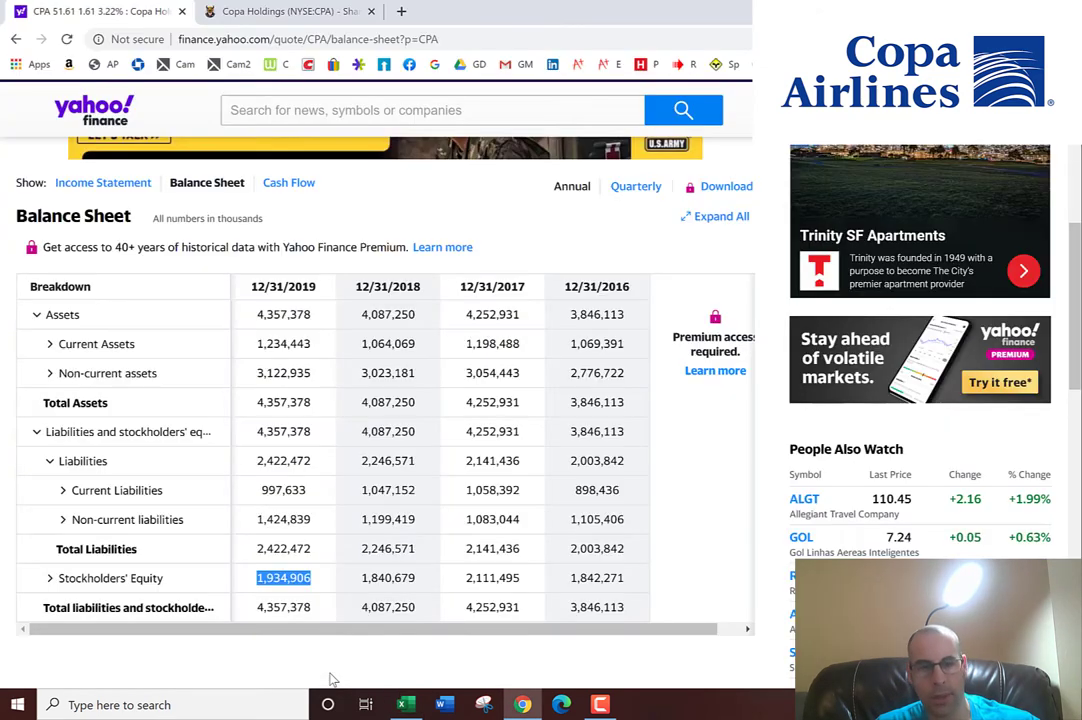
pyautogui.moveTo(110, 184)
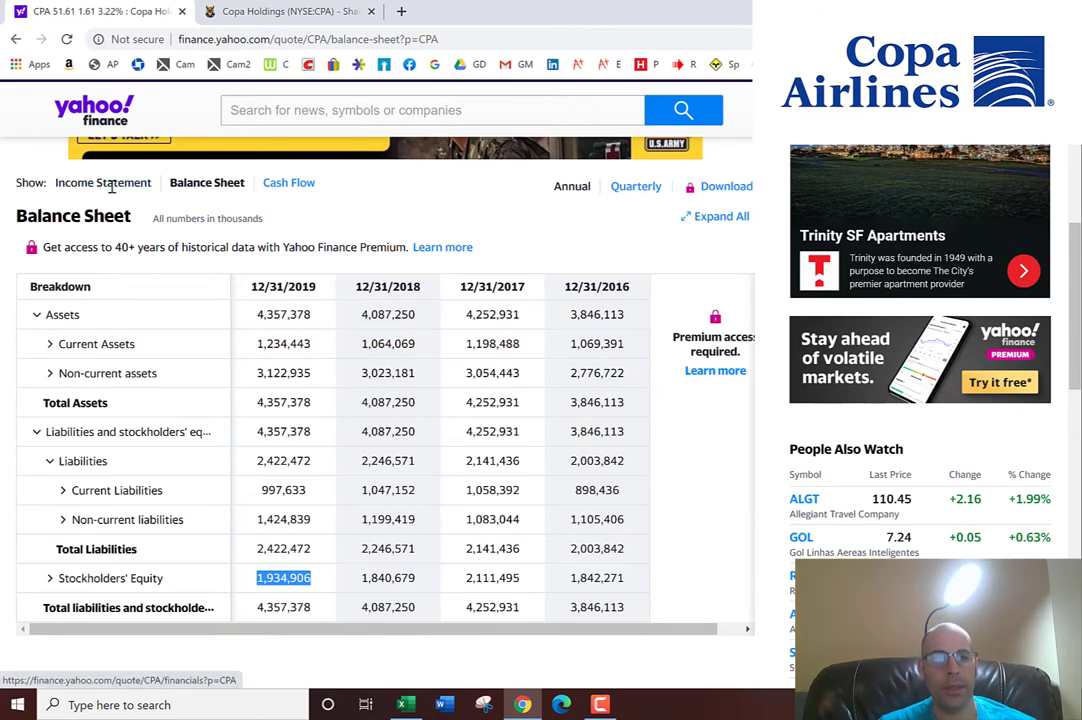
# - Copy Copa's 2019 operating income of 435,497 from the income statement into the model
pyautogui.click(102, 182)
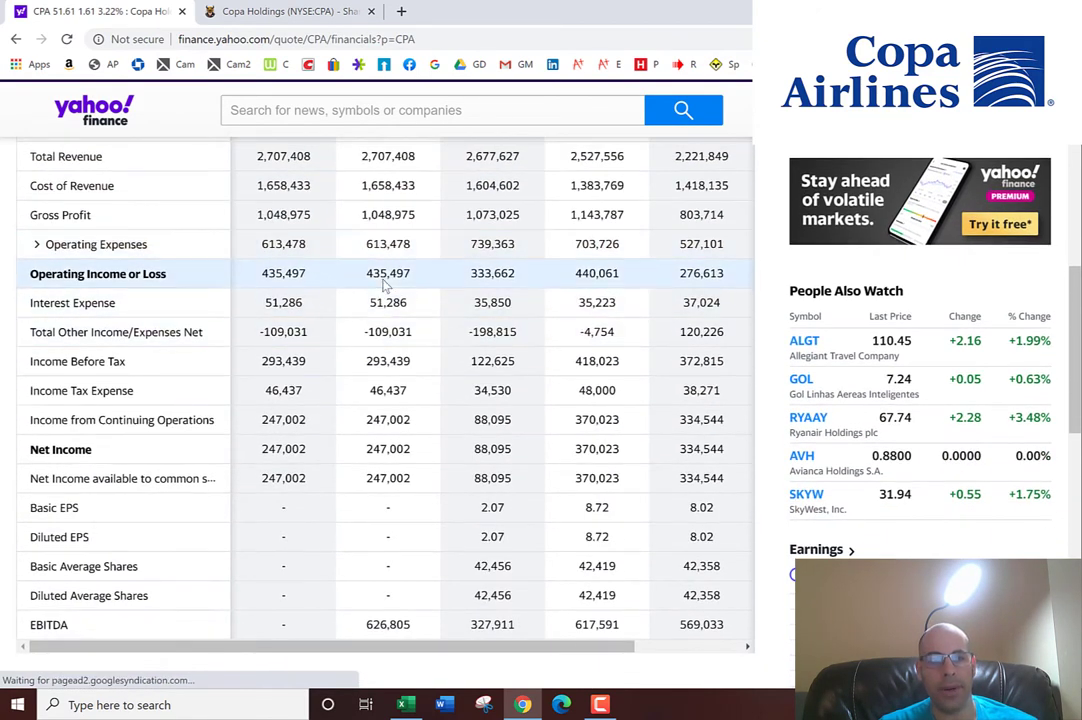
pyautogui.doubleClick(388, 273)
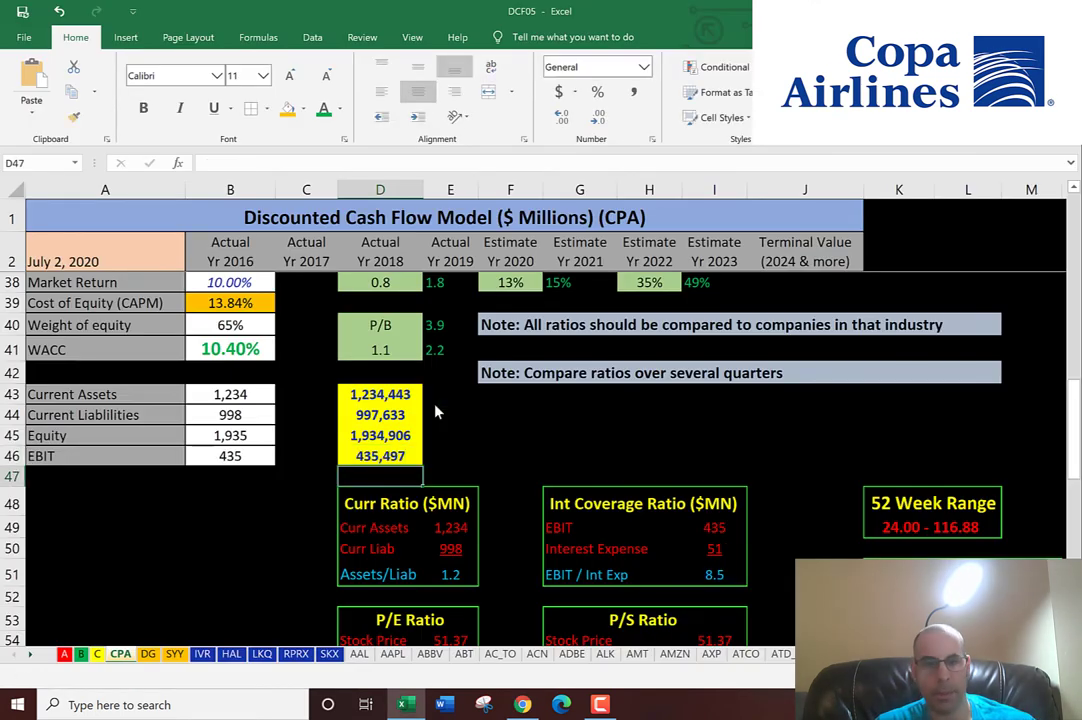
pyautogui.click(380, 456)
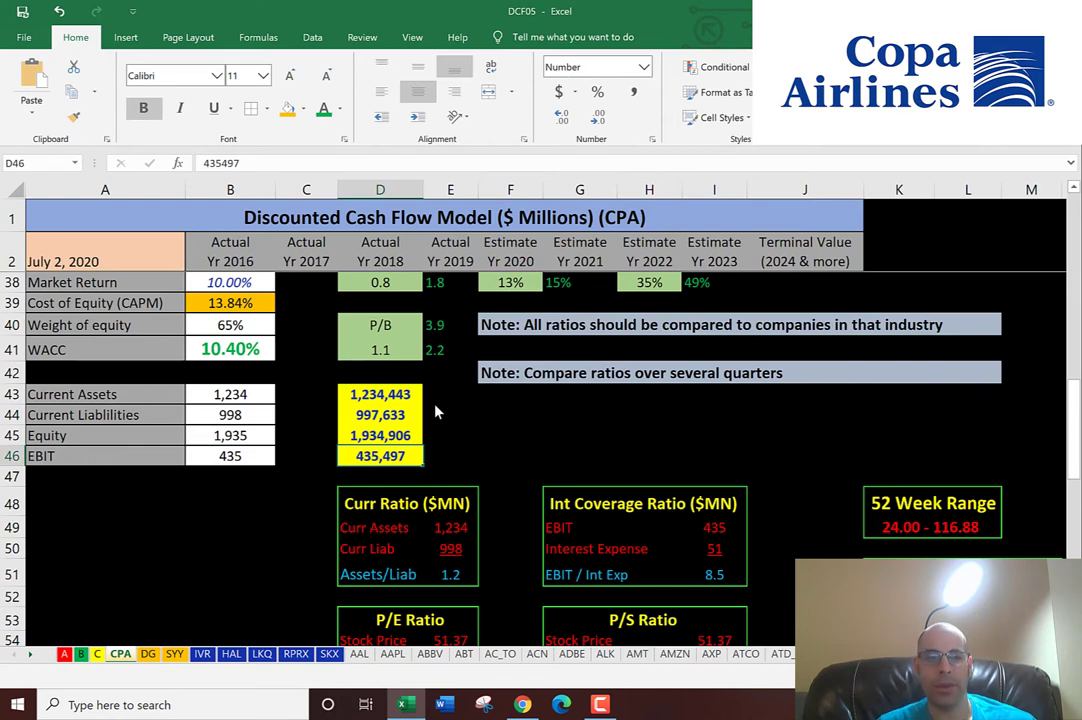
pyautogui.moveTo(196, 436)
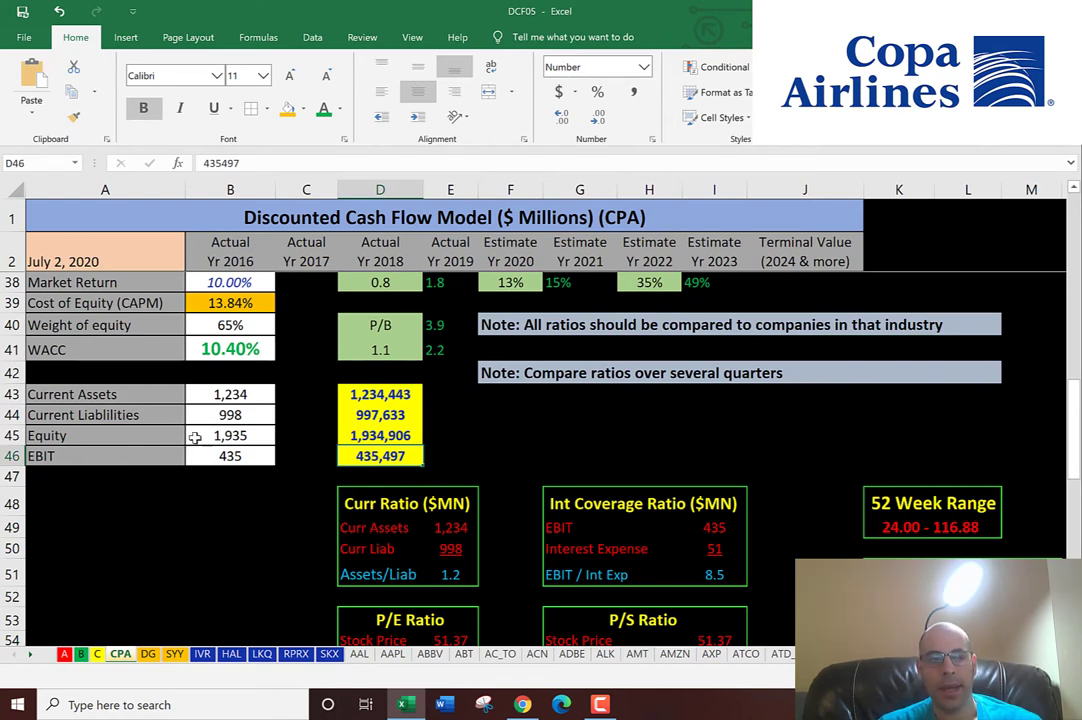
pyautogui.scroll(3)
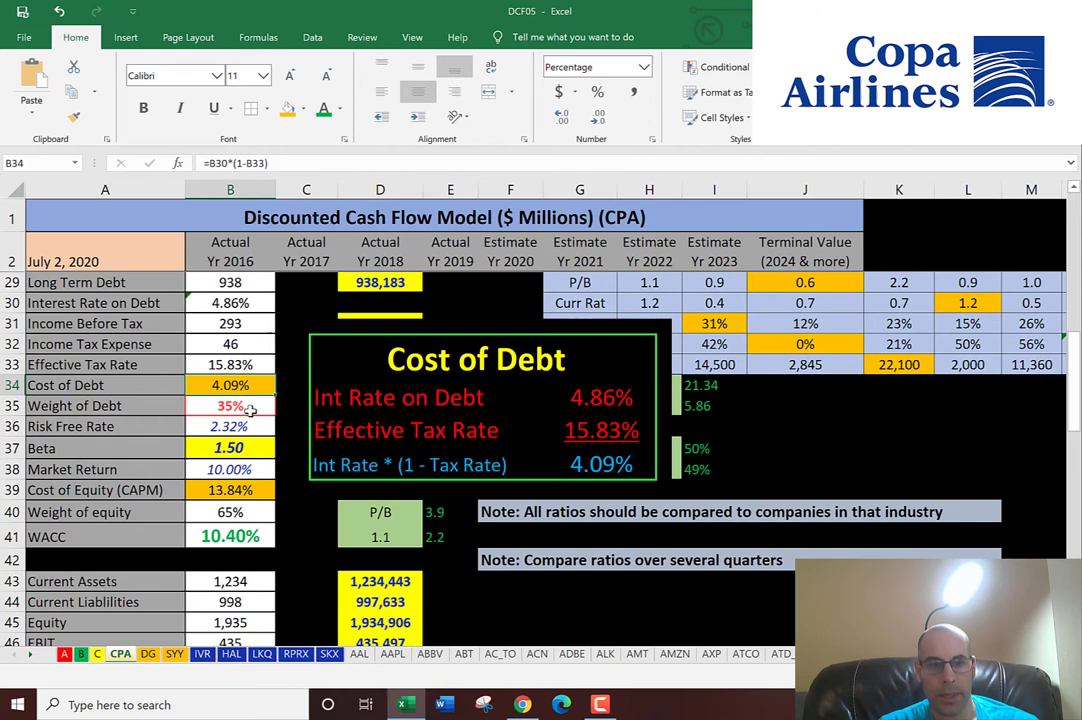
pyautogui.click(230, 406)
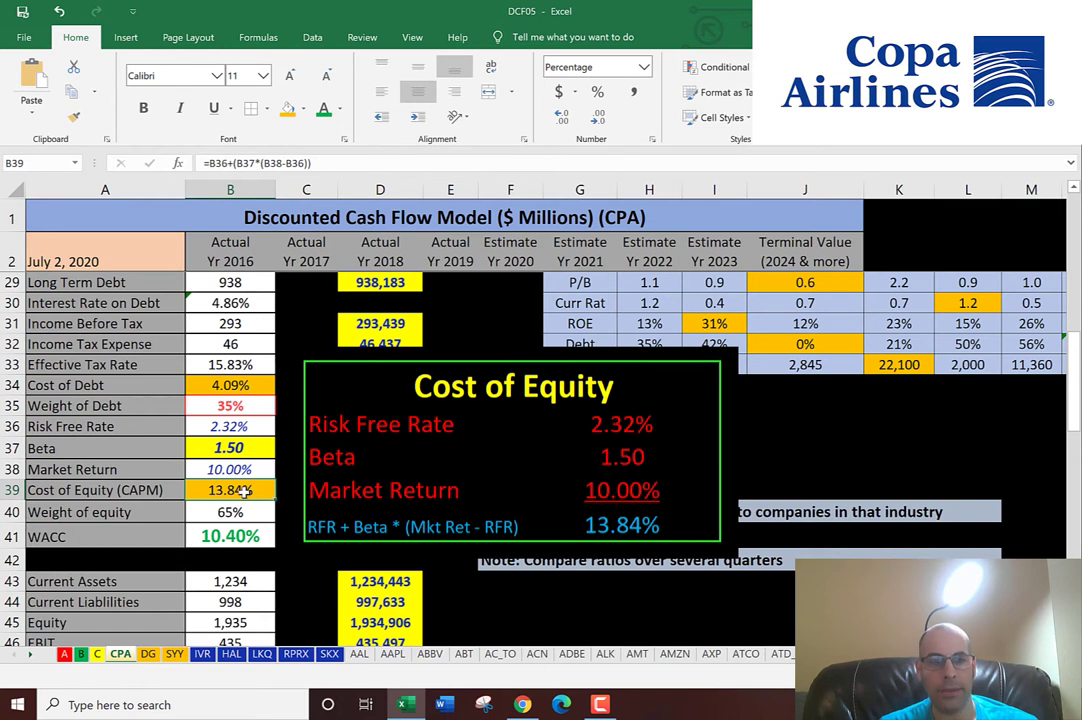
pyautogui.moveTo(240, 508)
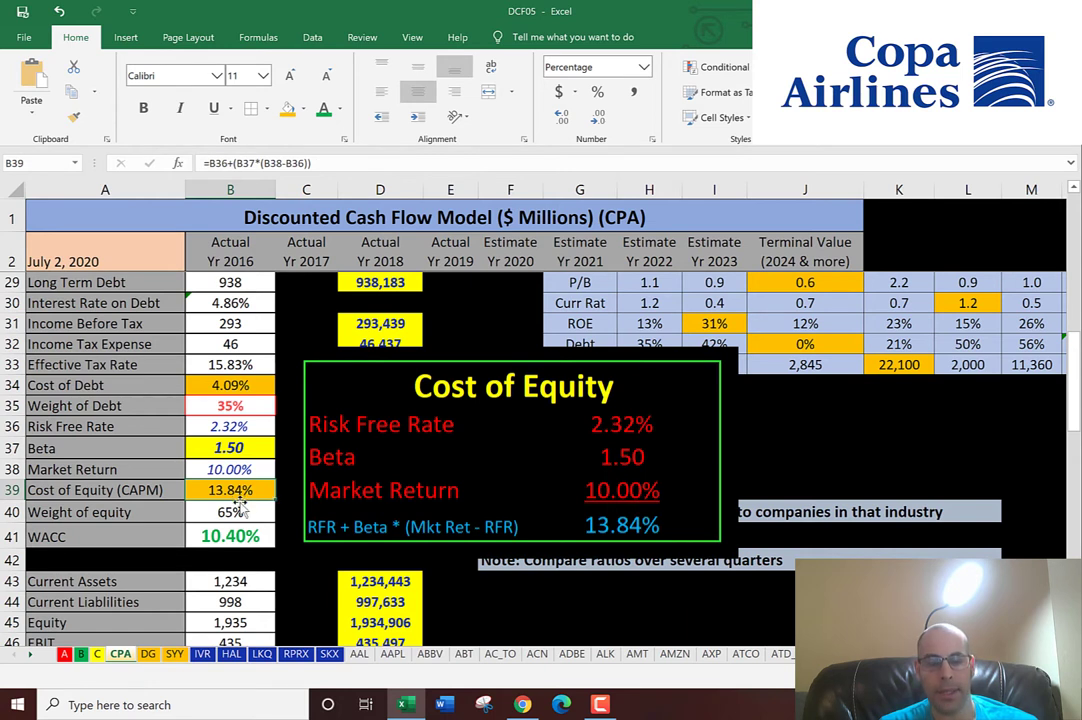
pyautogui.click(230, 512)
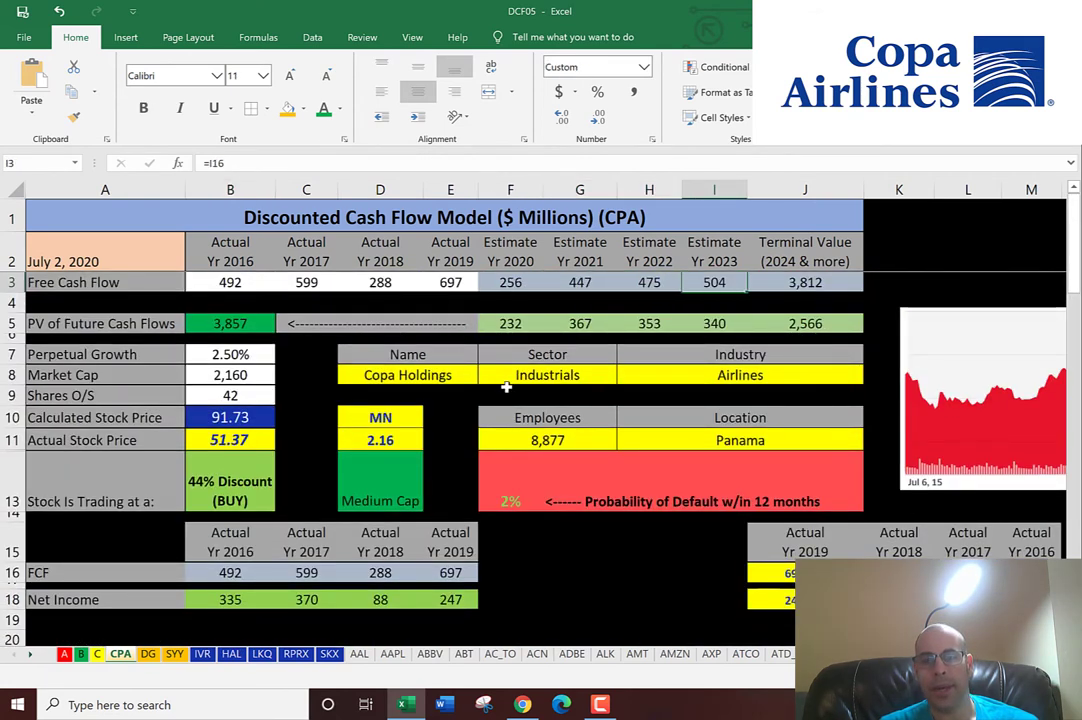
pyautogui.moveTo(517, 328)
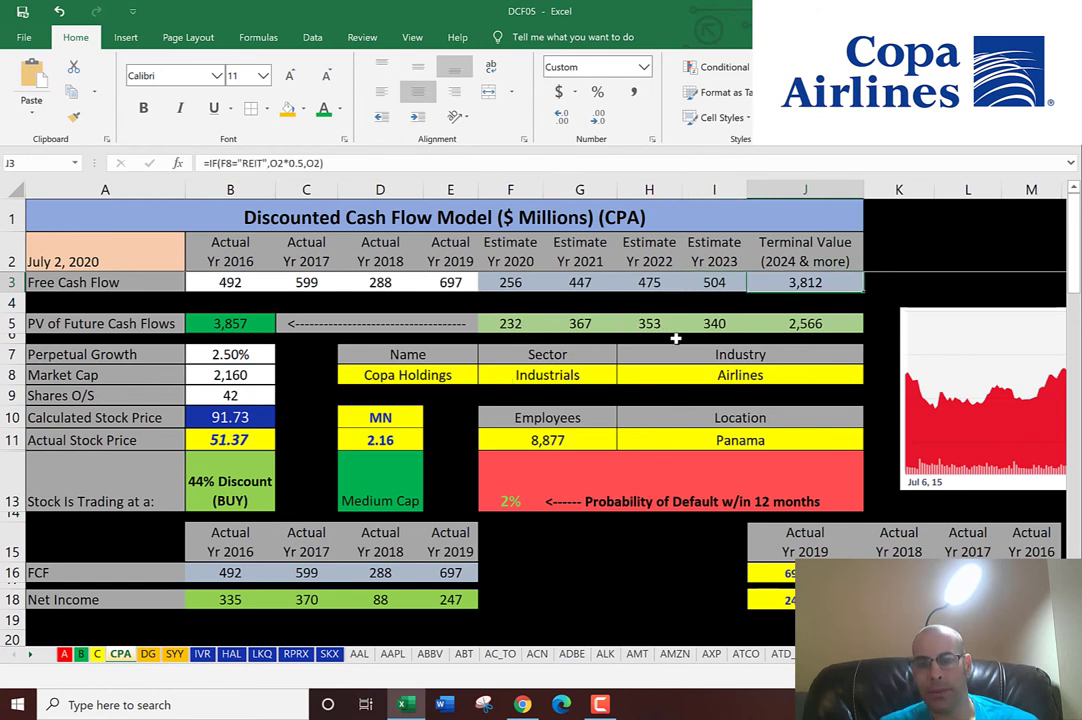
pyautogui.click(804, 323)
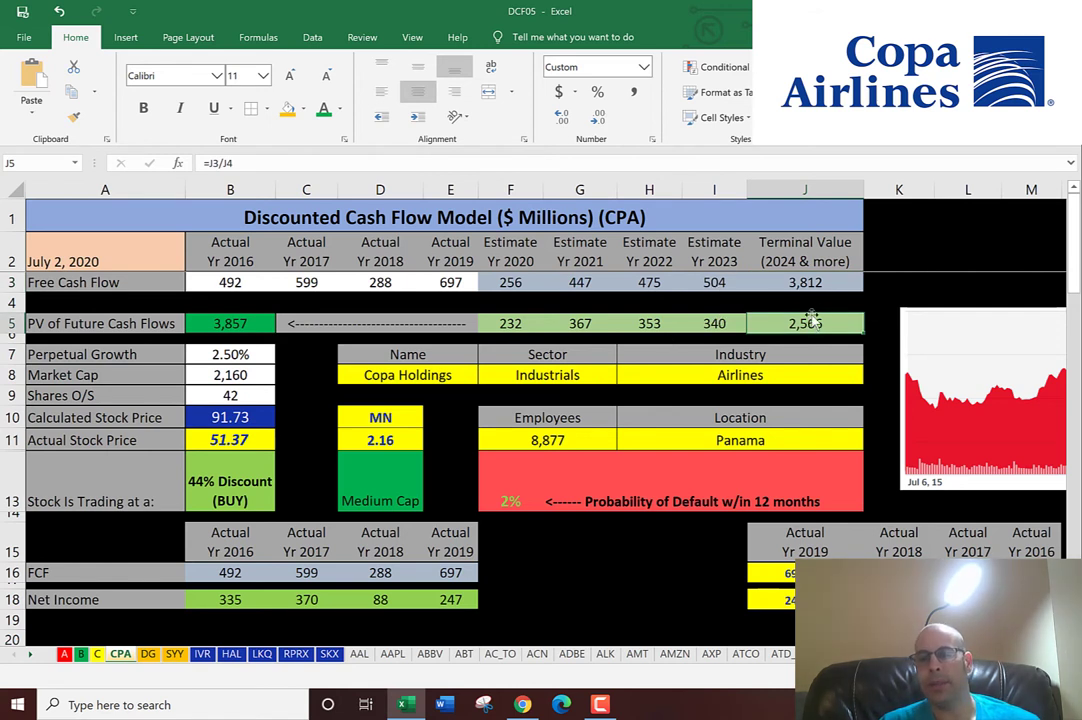
pyautogui.click(649, 323)
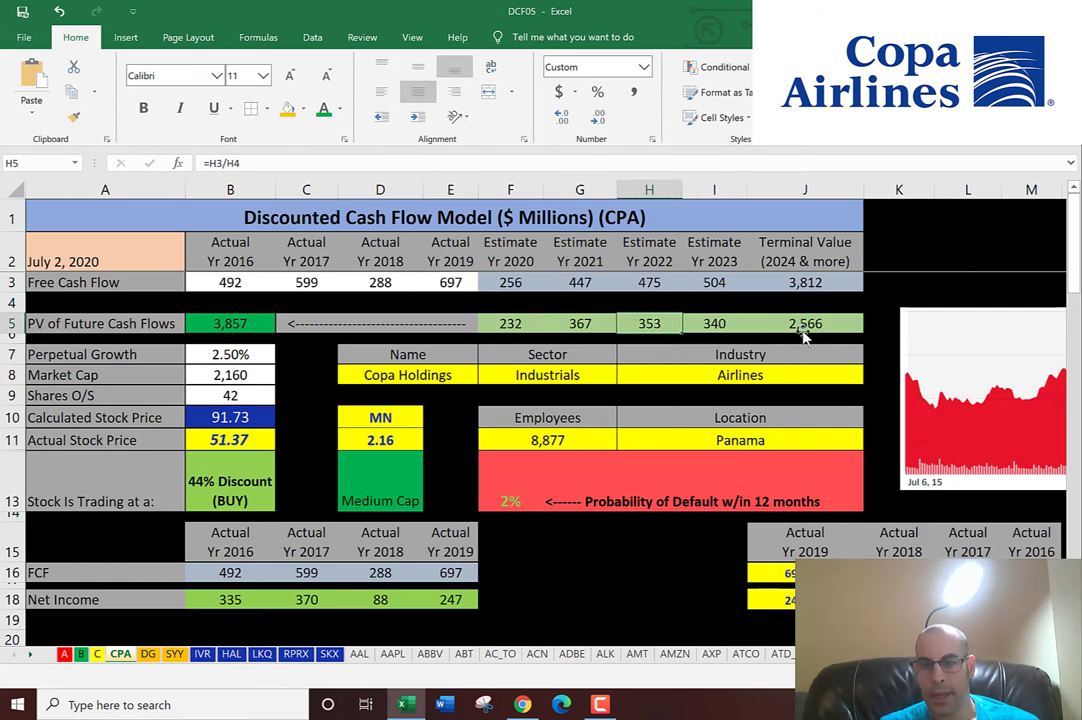
pyautogui.click(230, 323)
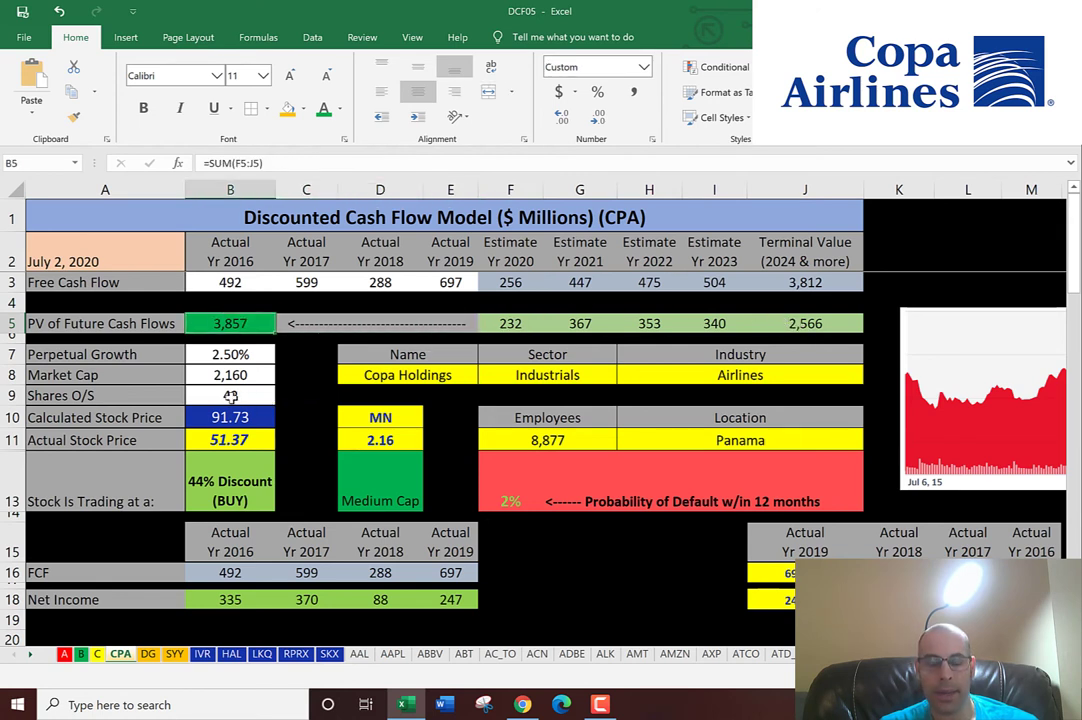
pyautogui.click(230, 395)
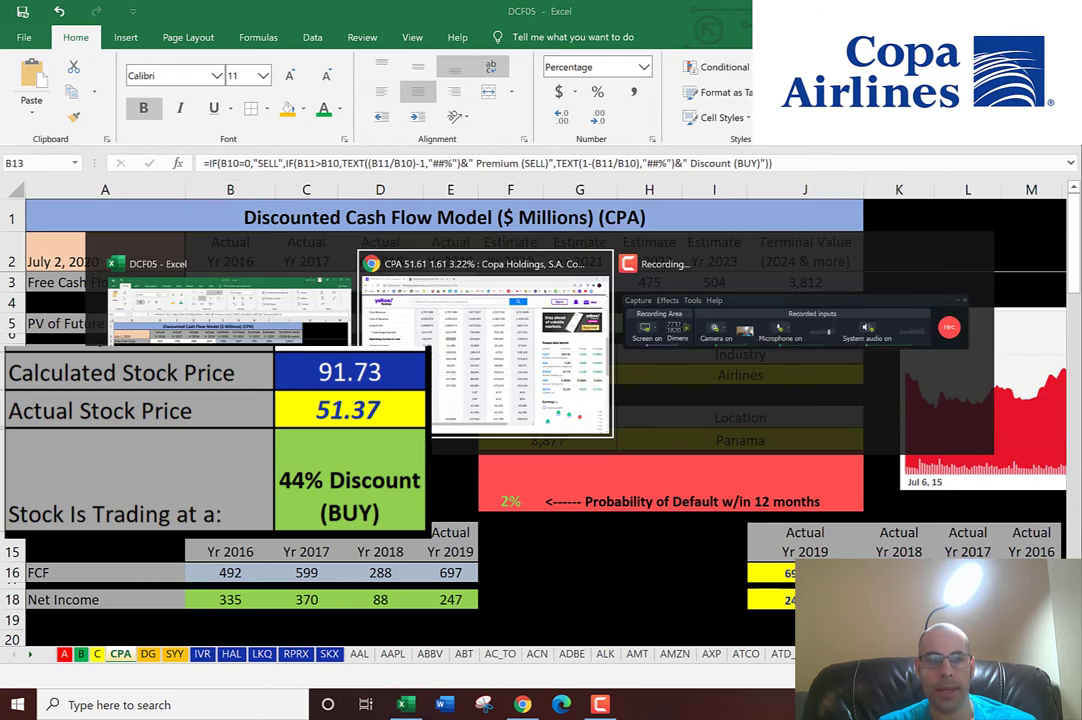
# - Review Simply Wall St's US$50.00 price versus US$67.73 fair value, then return to DCF05
pyautogui.click(280, 11)
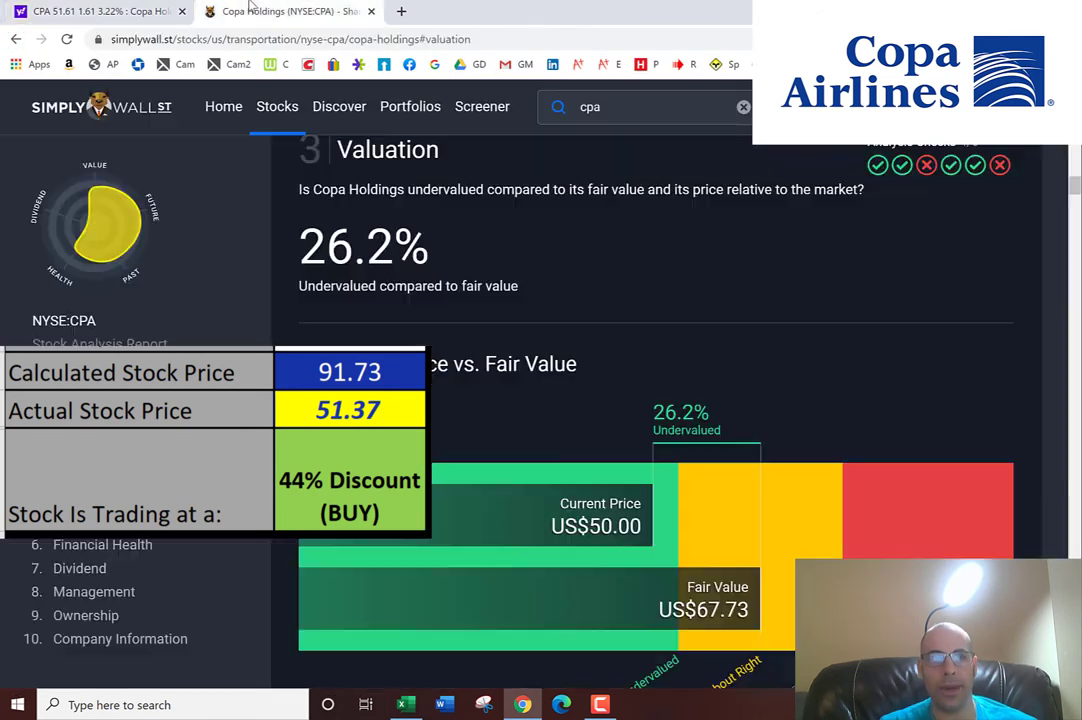
pyautogui.scroll(-3)
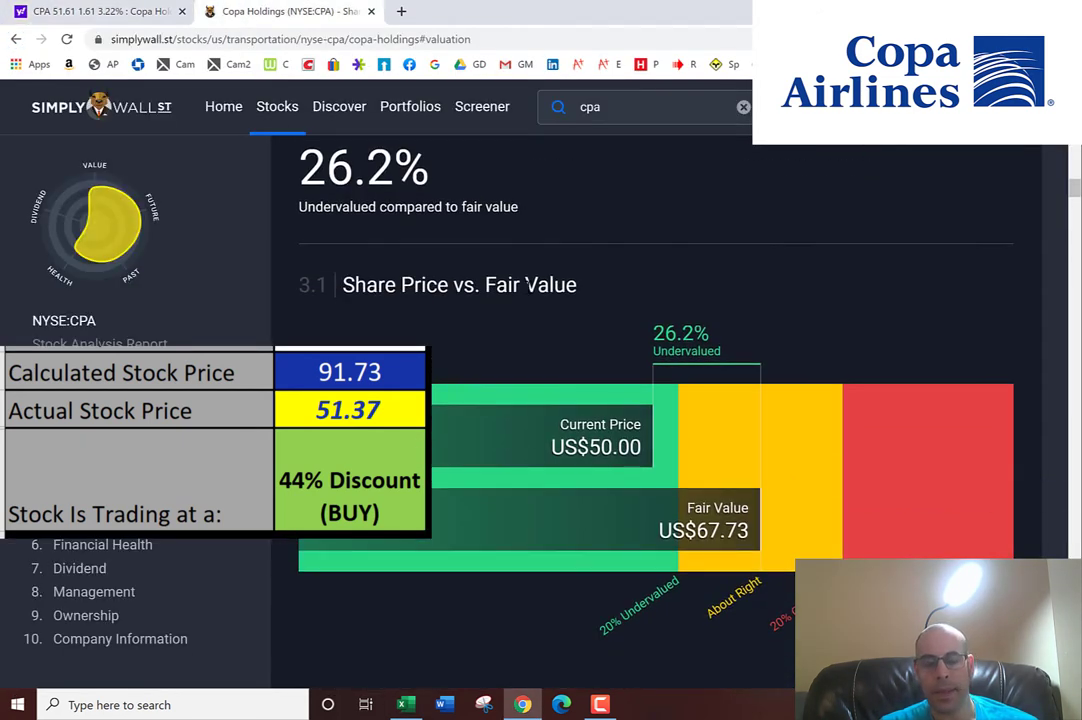
pyautogui.scroll(-3)
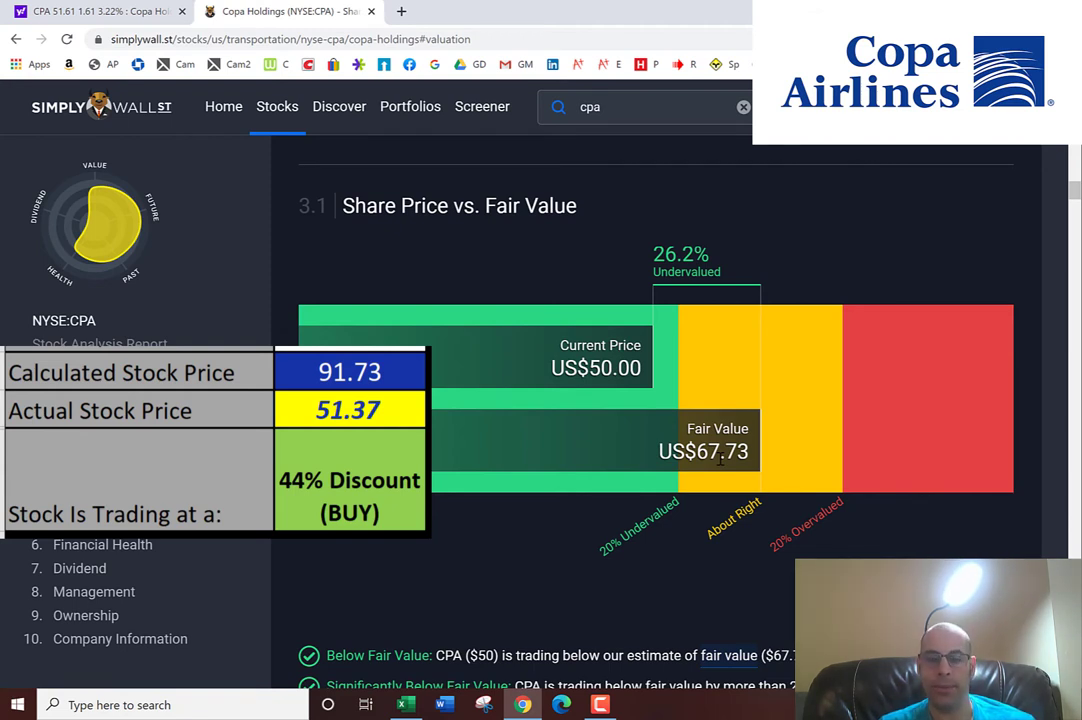
pyautogui.click(405, 705)
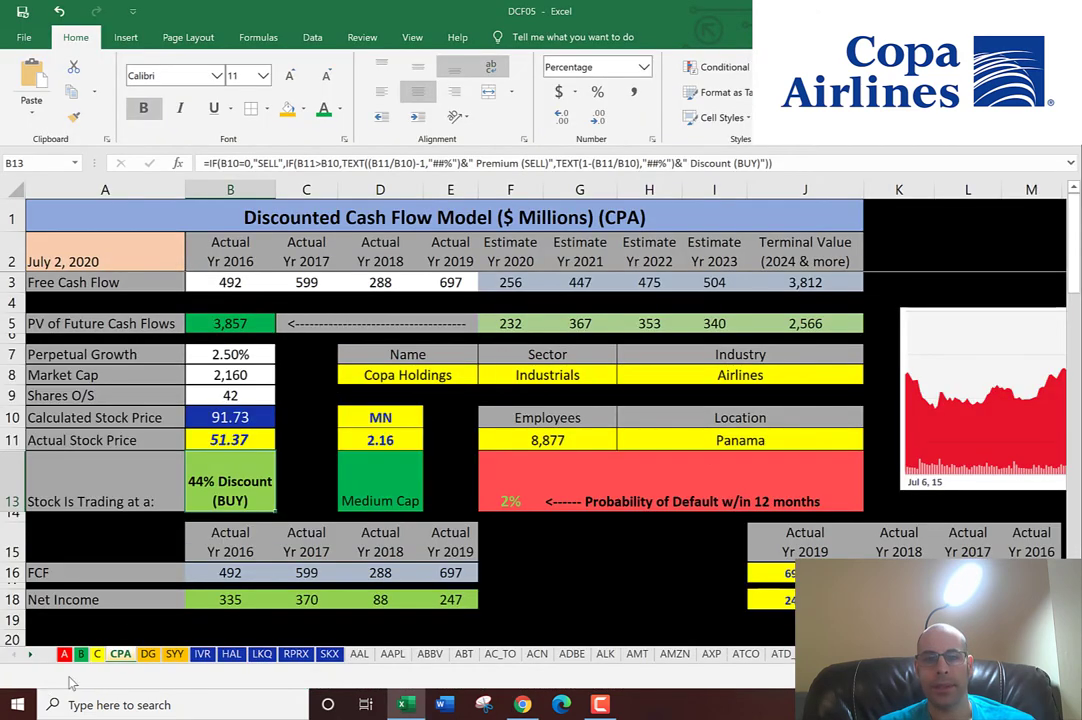
# - Resize Copa's share price chart picture larger across the valuation summary
pyautogui.scroll(-3)
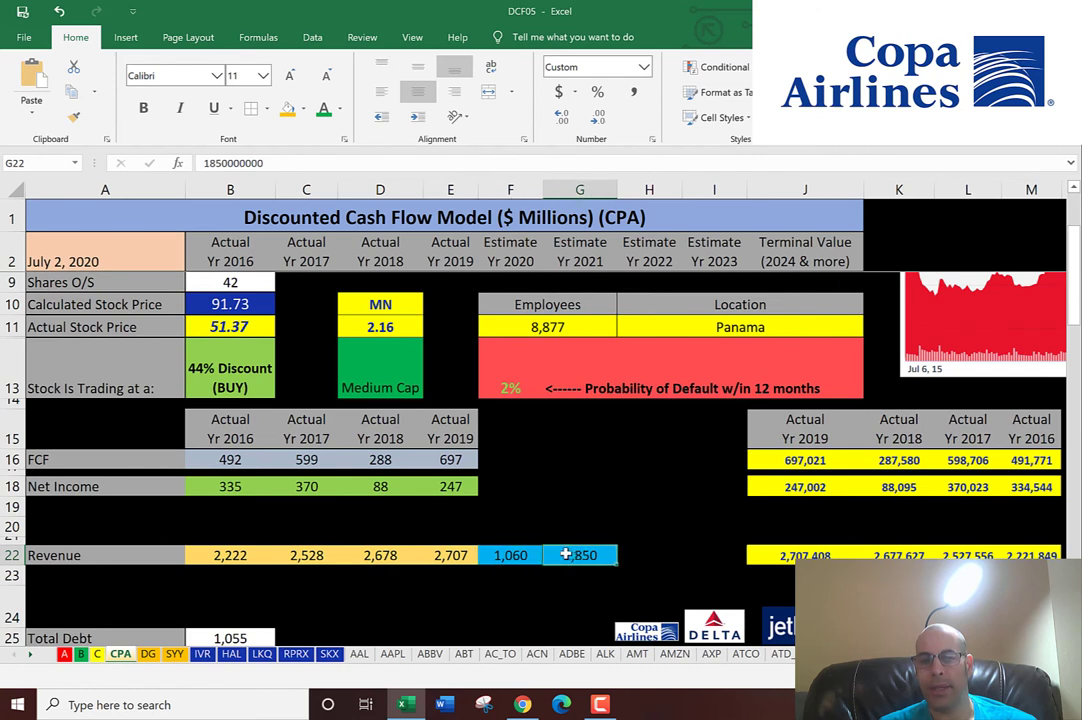
pyautogui.click(510, 555)
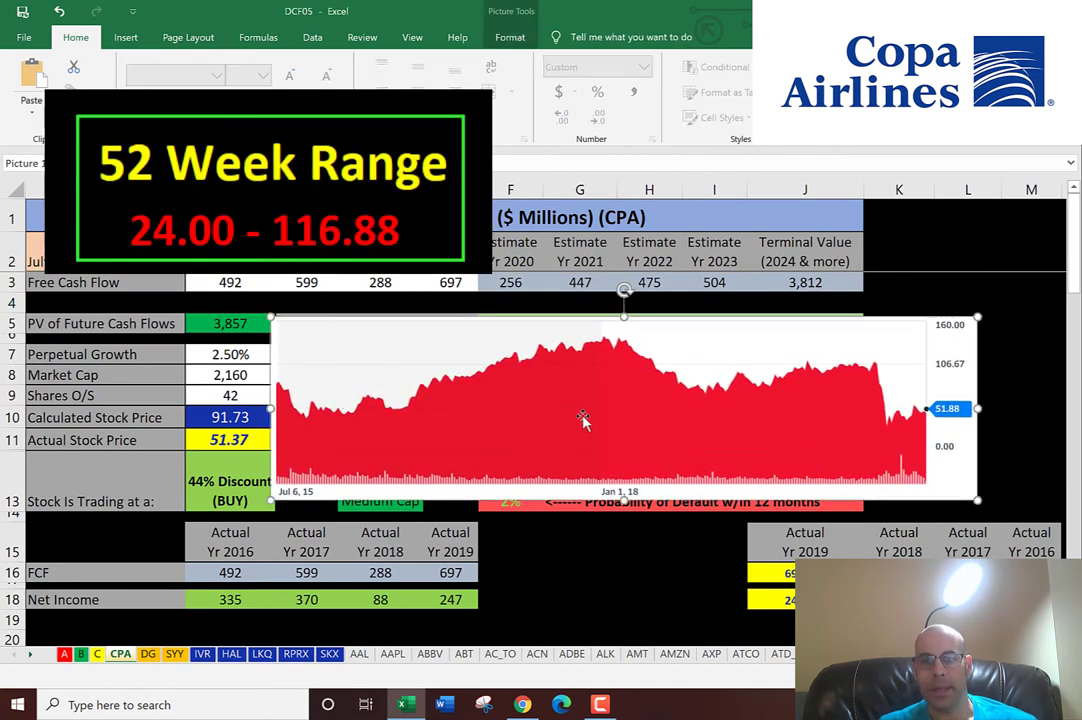
pyautogui.moveTo(889, 422)
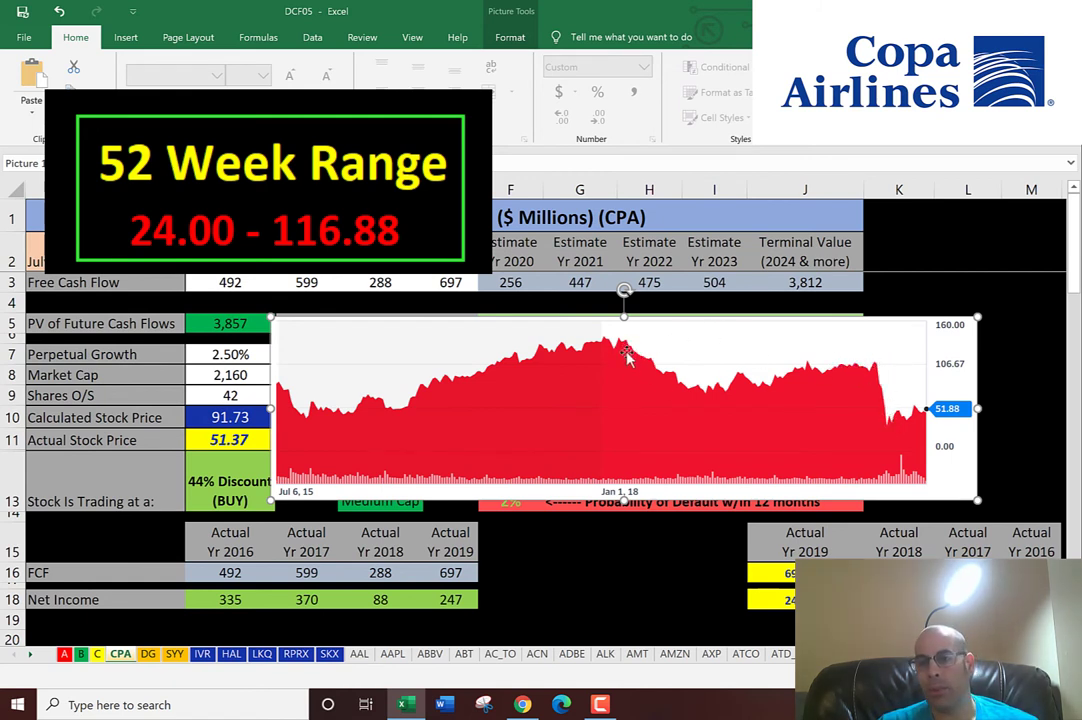
pyautogui.moveTo(600, 355)
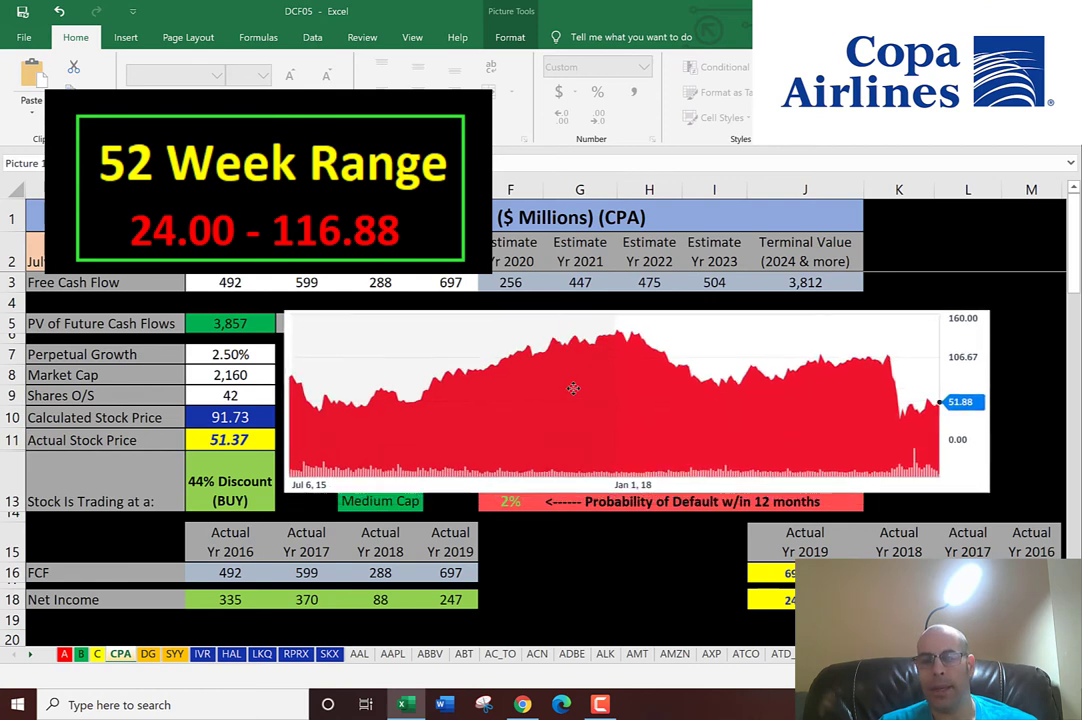
pyautogui.click(620, 358)
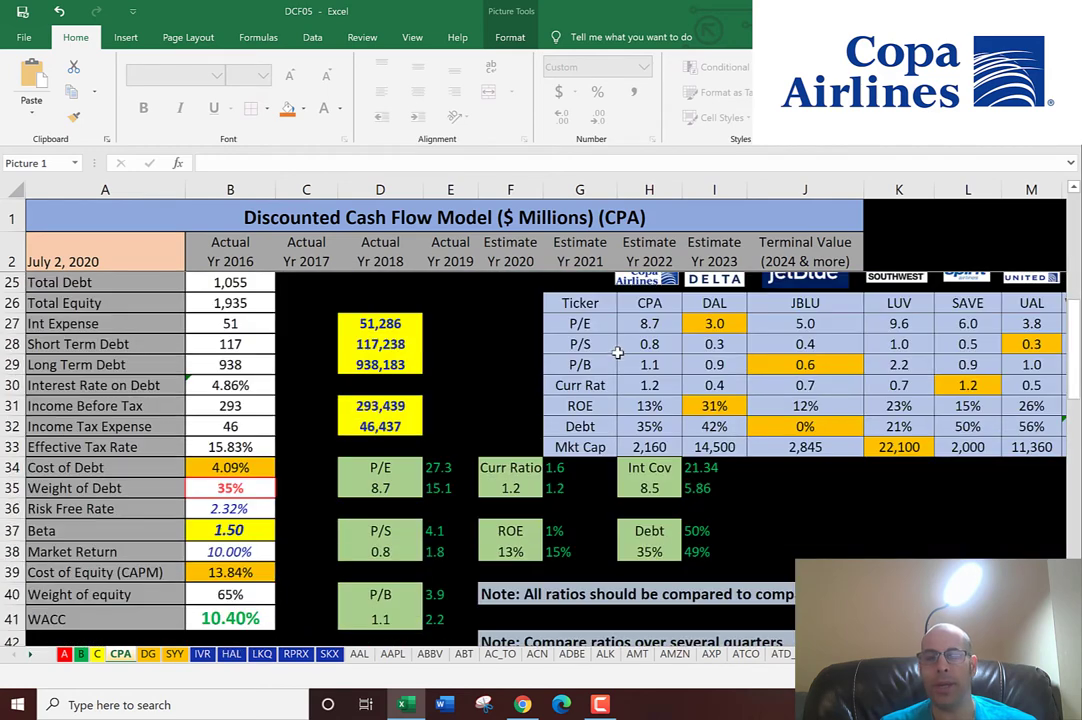
pyautogui.scroll(-3)
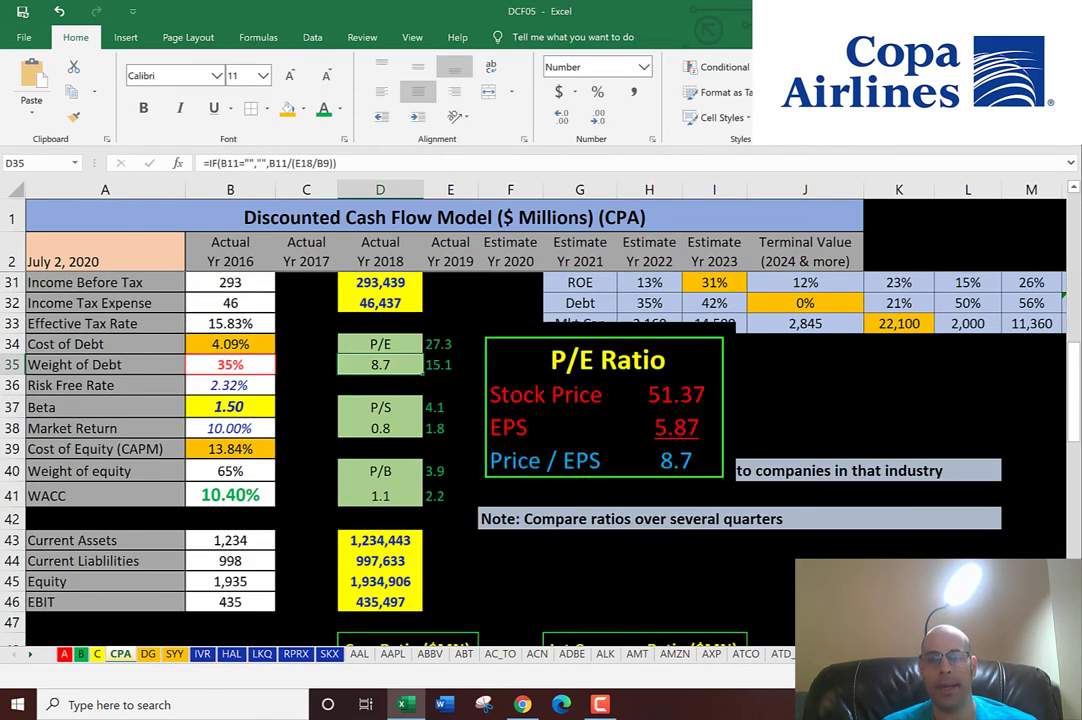
pyautogui.moveTo(386, 399)
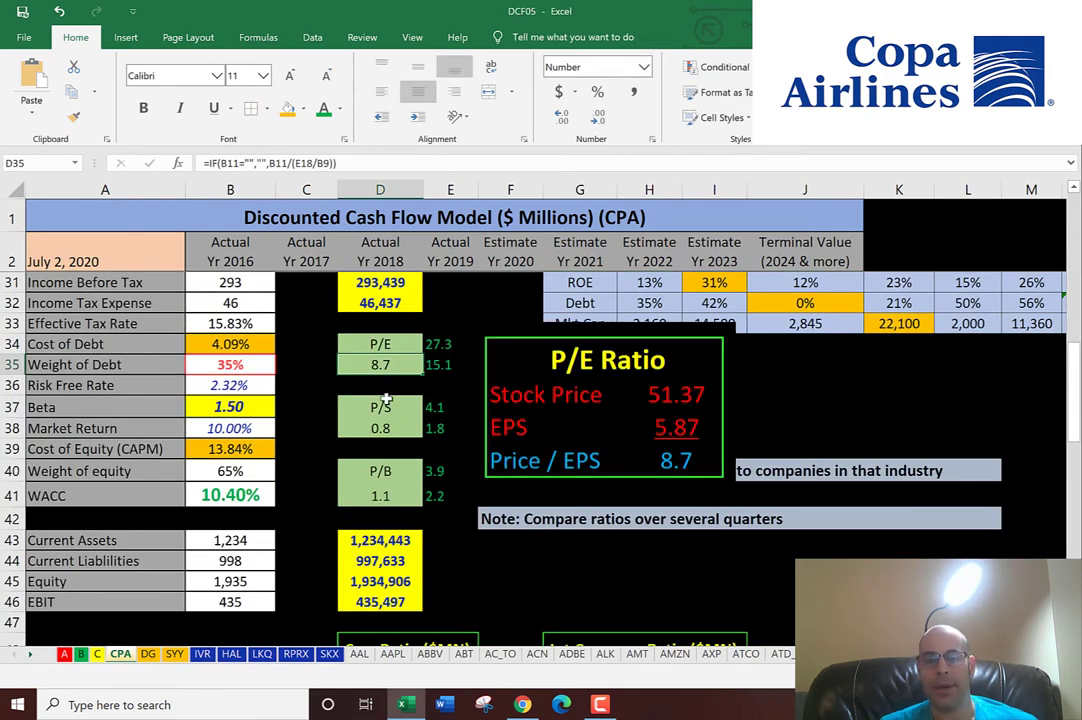
pyautogui.moveTo(412, 398)
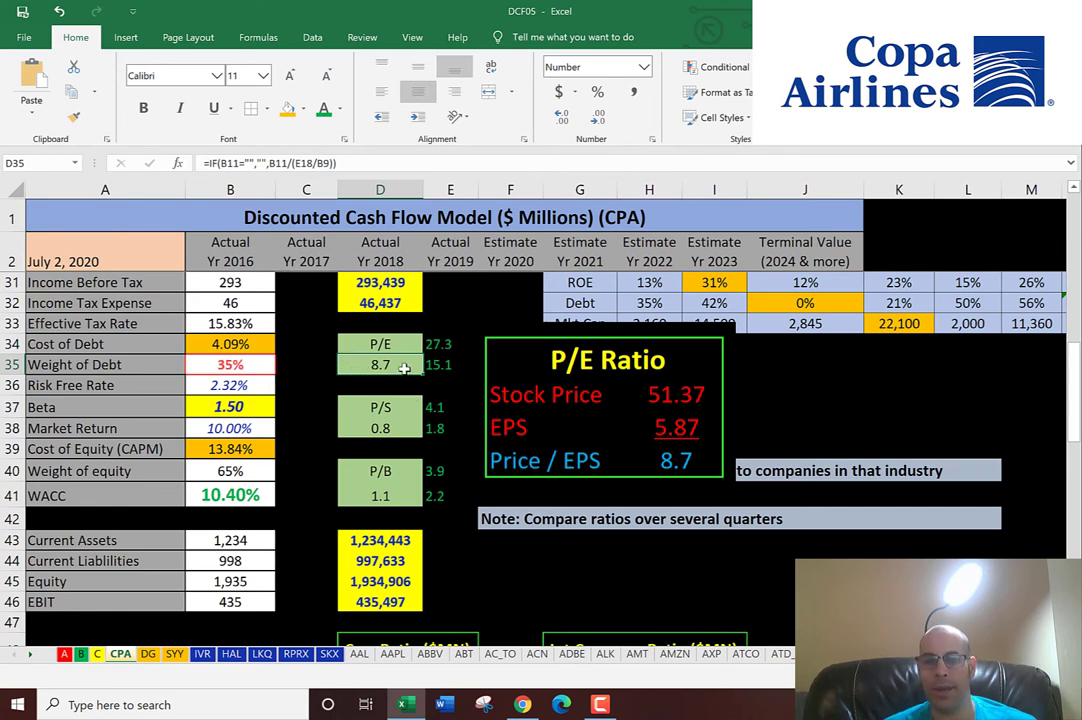
pyautogui.moveTo(443, 364)
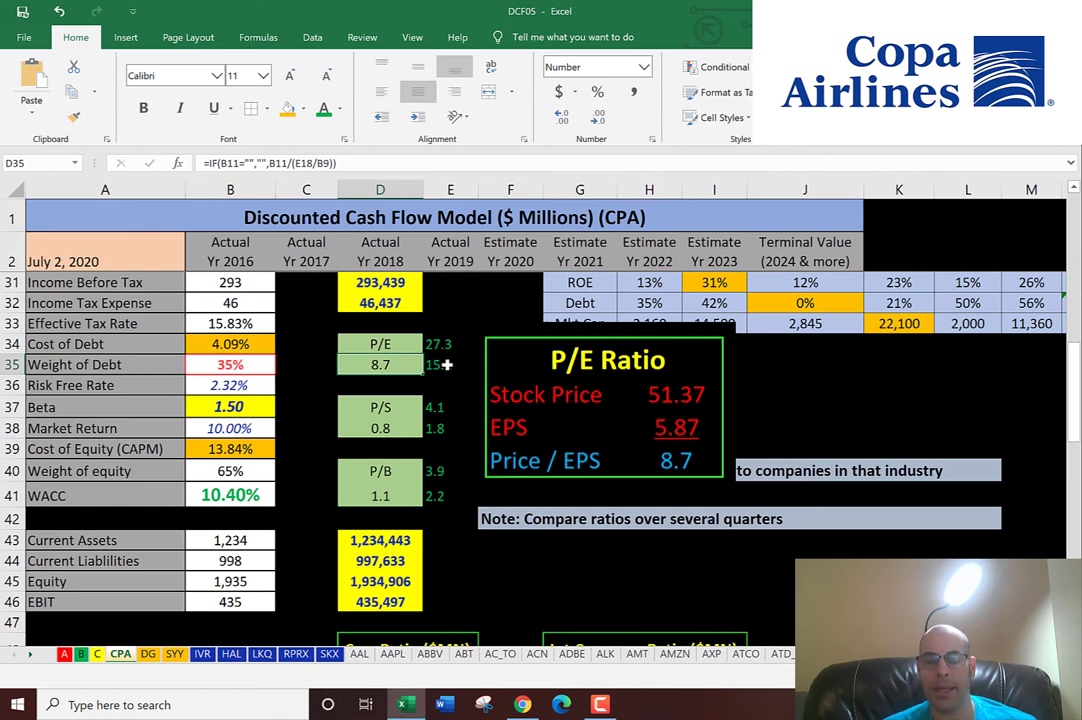
pyautogui.click(443, 364)
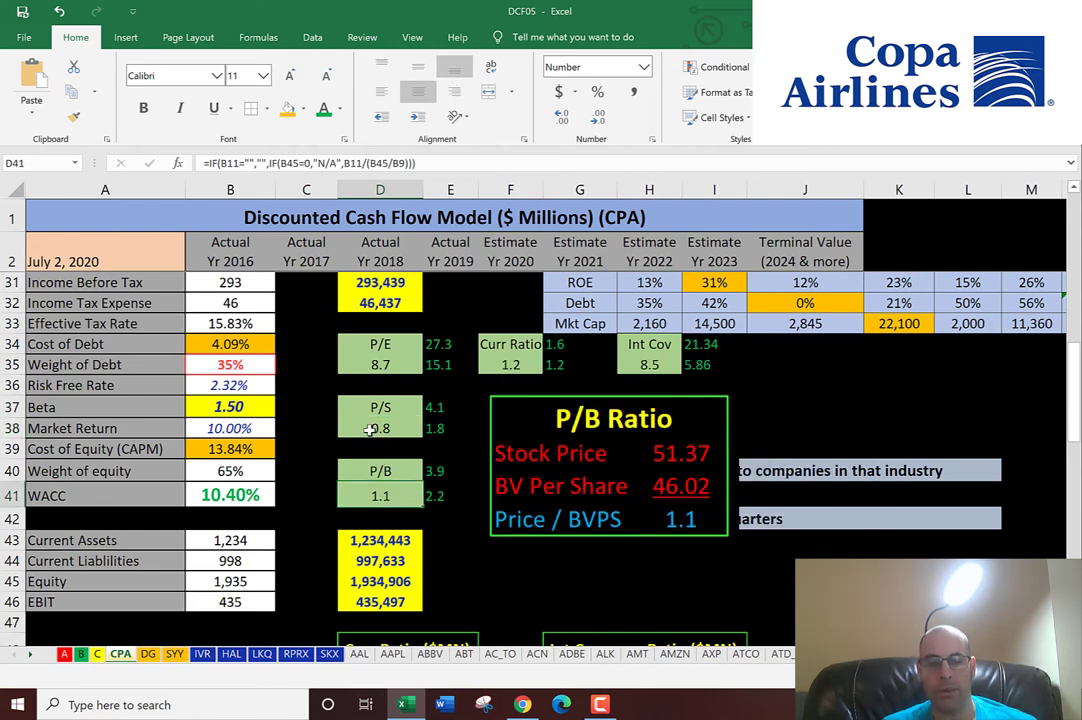
pyautogui.click(508, 364)
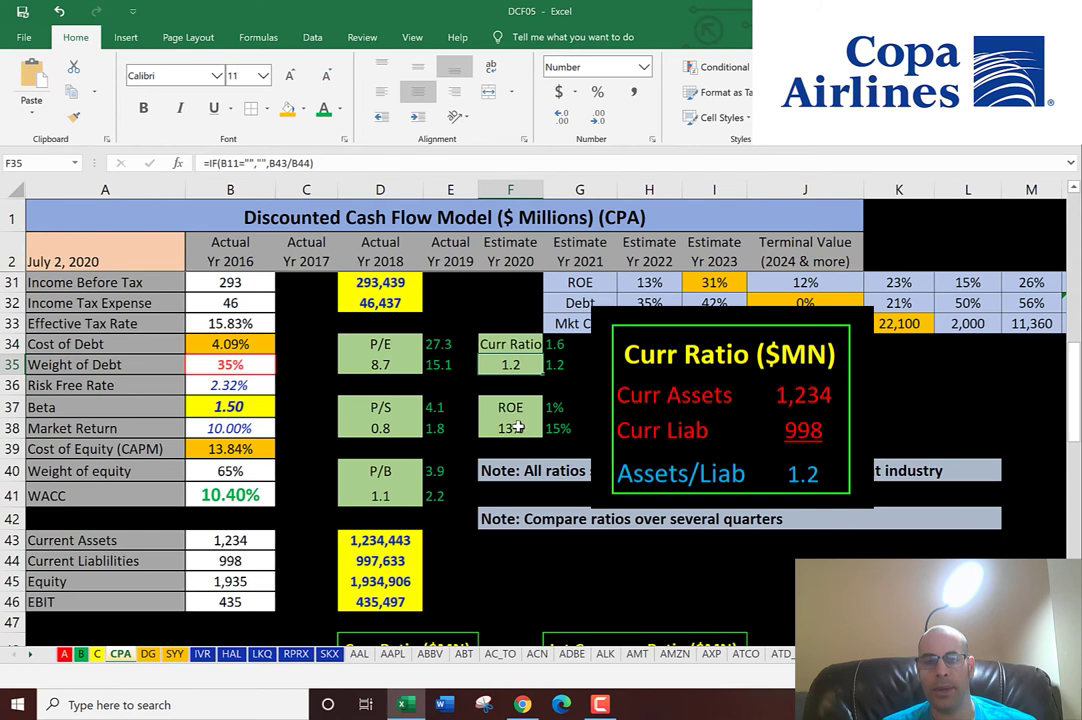
pyautogui.click(510, 429)
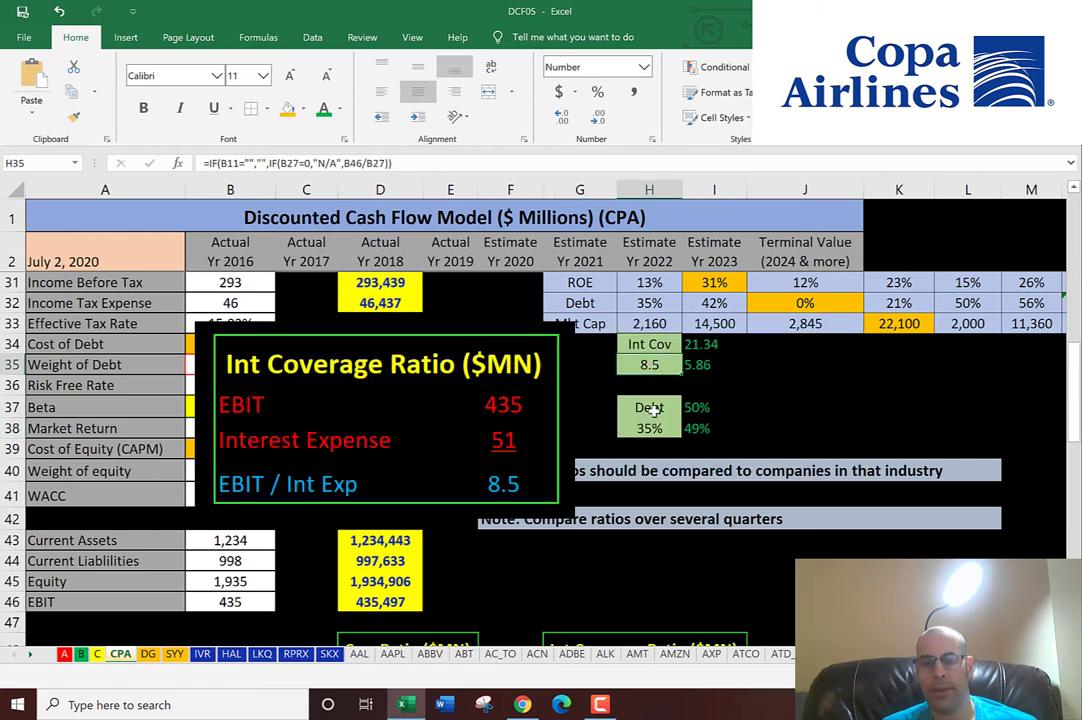
pyautogui.click(649, 428)
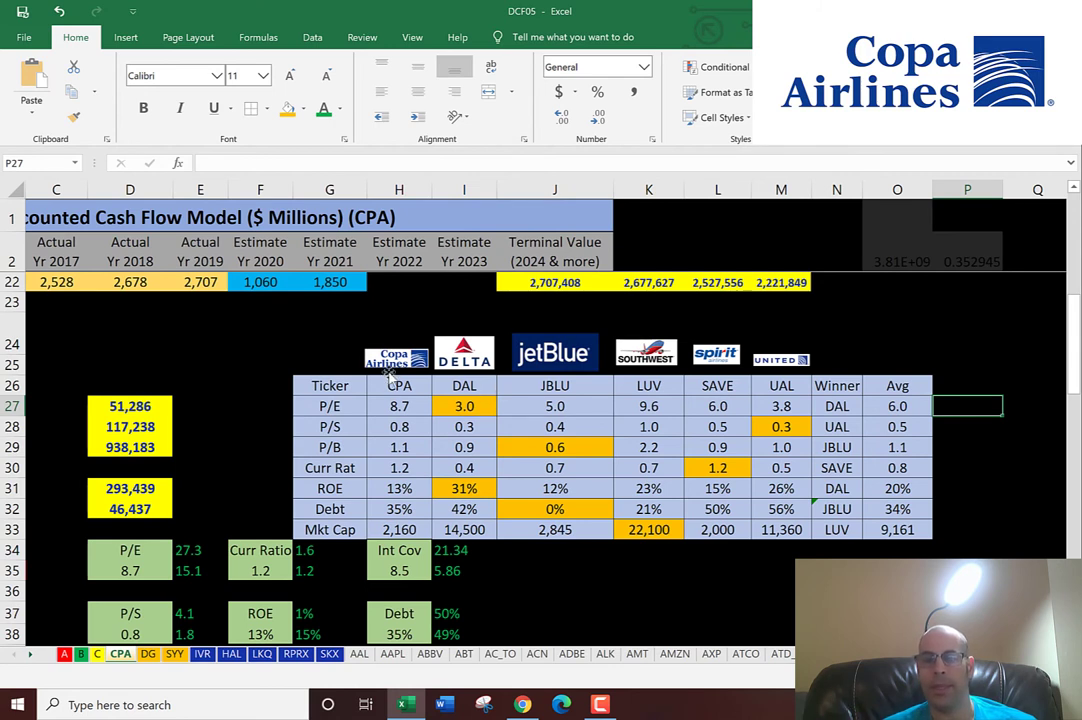
# - Format Copa's peer-table column with a red outside border and bold, coloured 12-pt ratios
pyautogui.click(399, 385)
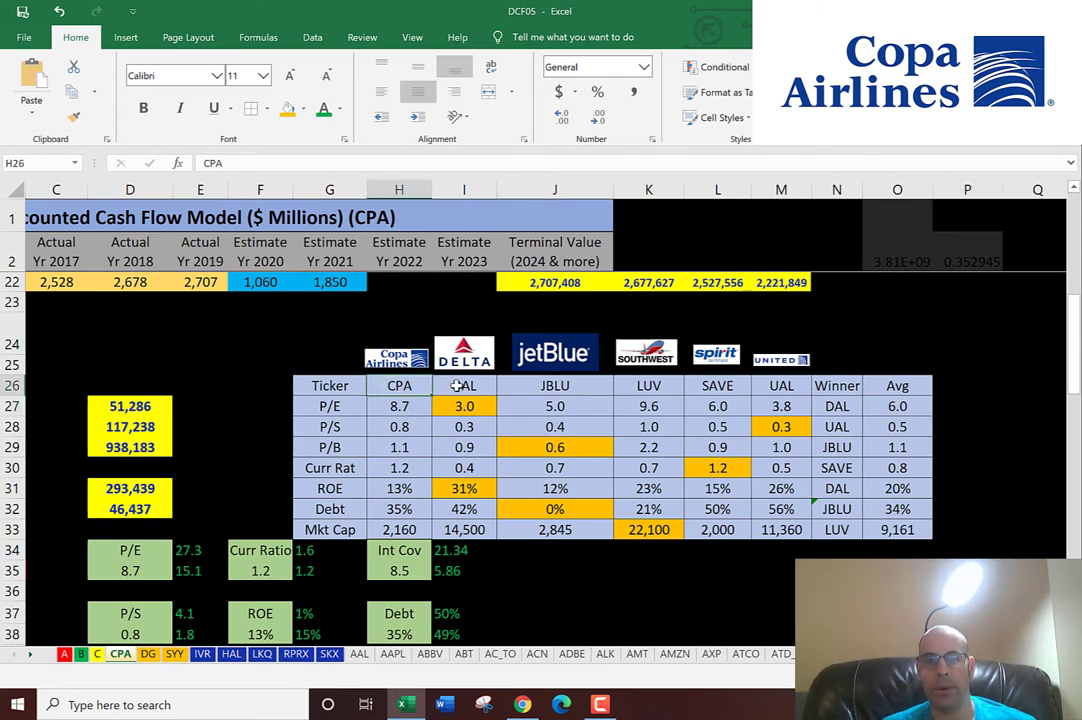
pyautogui.click(648, 385)
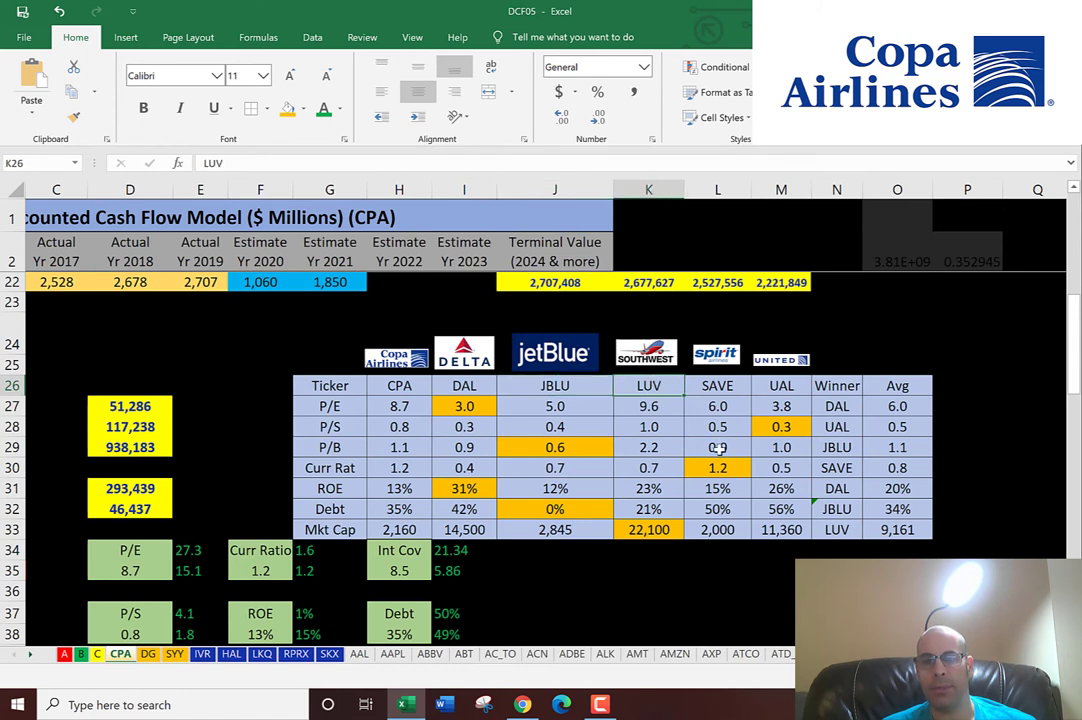
pyautogui.click(717, 385)
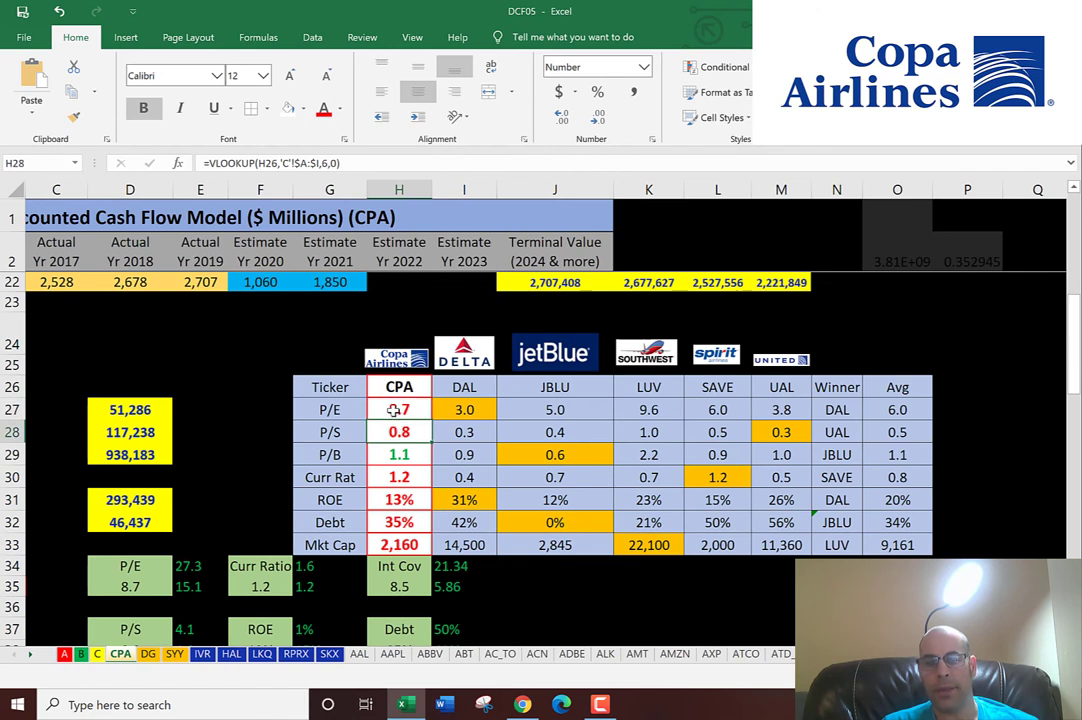
pyautogui.moveTo(399, 454)
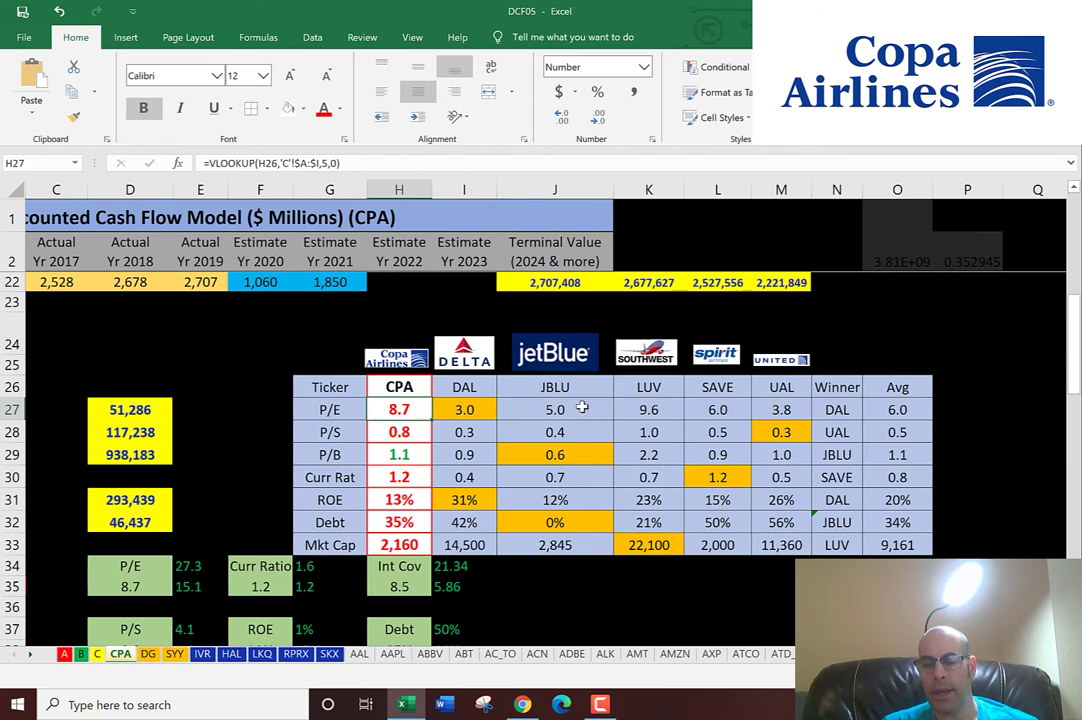
# - Check the P/B, current ratio, ROE, debt and market cap VLOOKUP formulas across peers
pyautogui.click(398, 431)
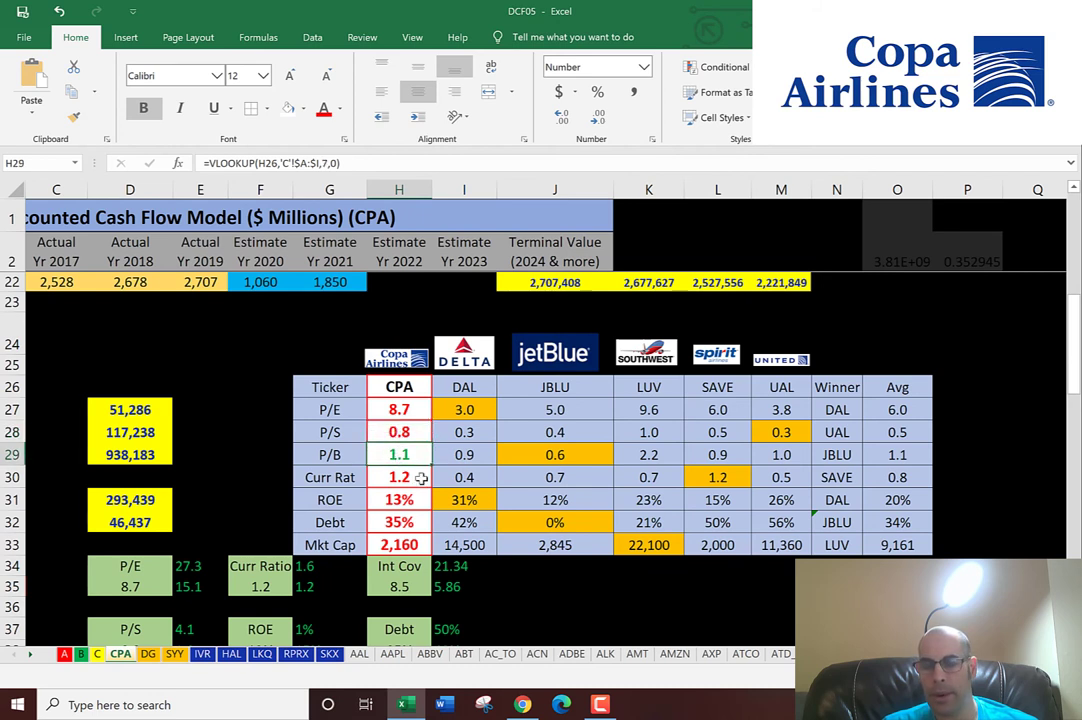
pyautogui.click(398, 477)
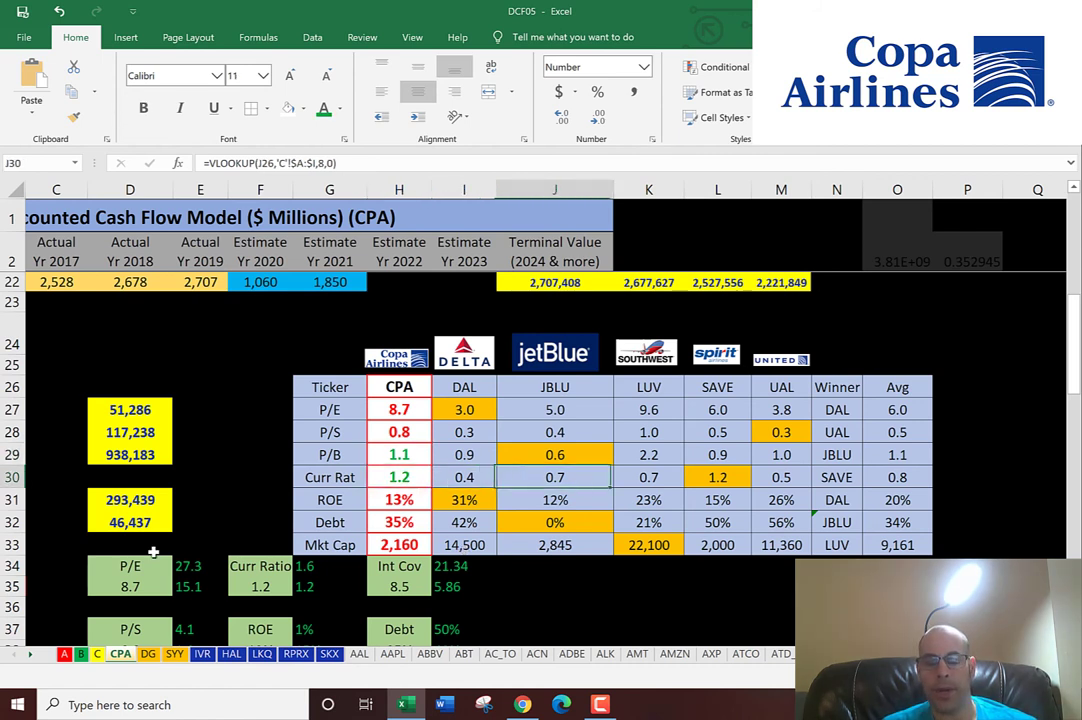
pyautogui.click(896, 477)
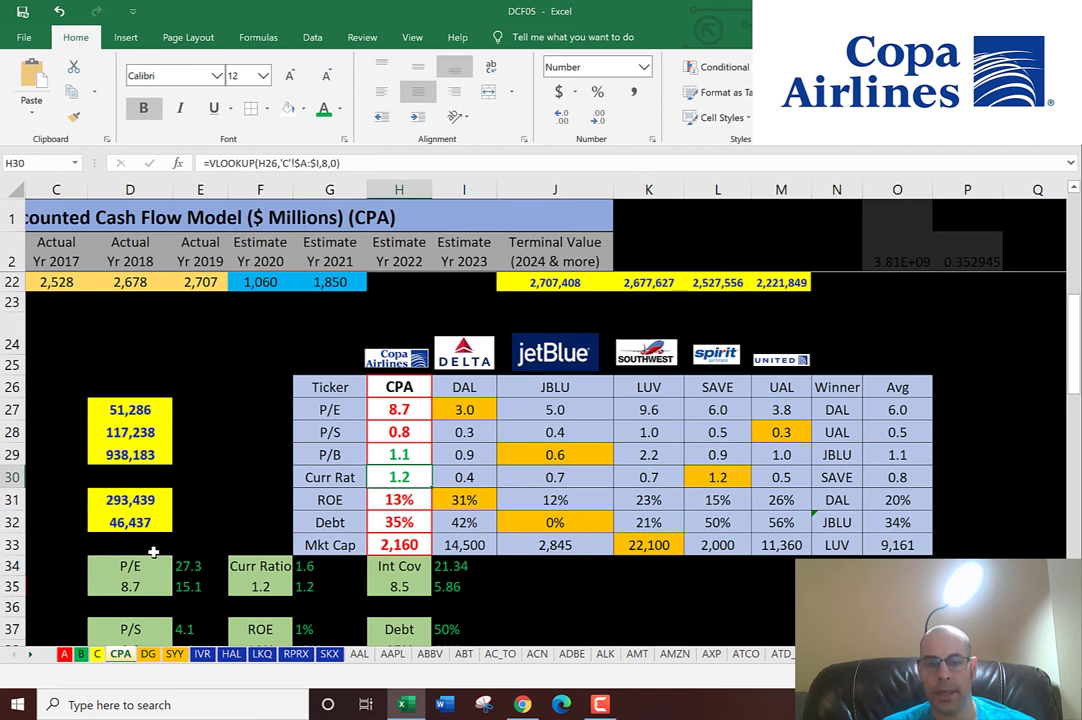
pyautogui.click(398, 476)
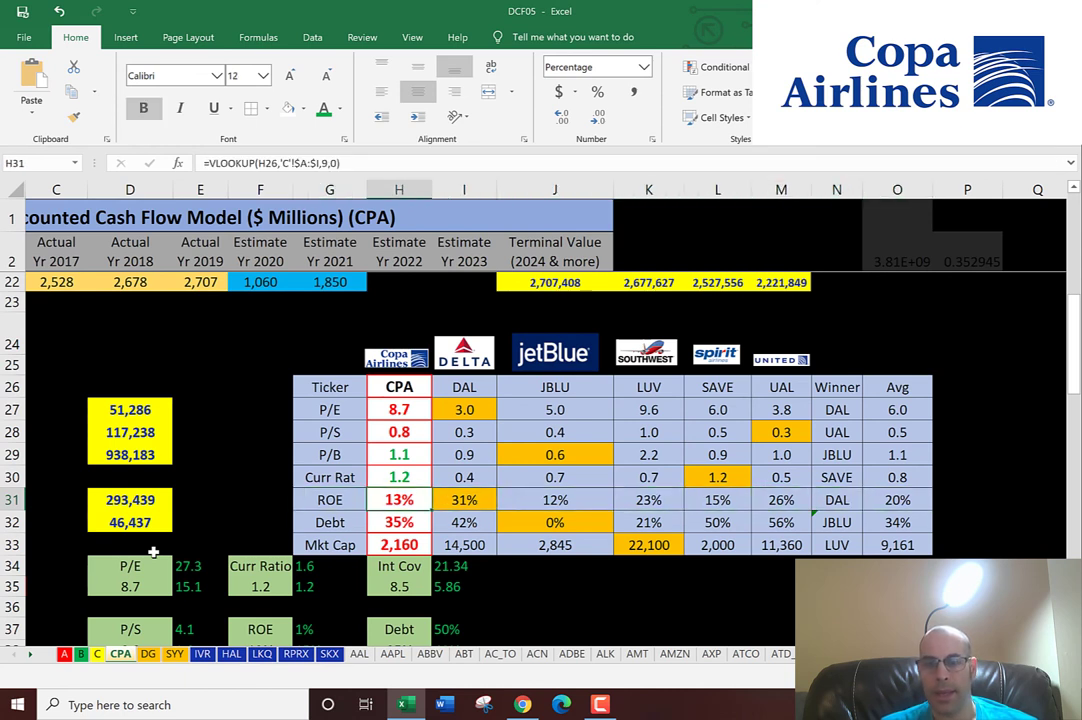
pyautogui.click(555, 521)
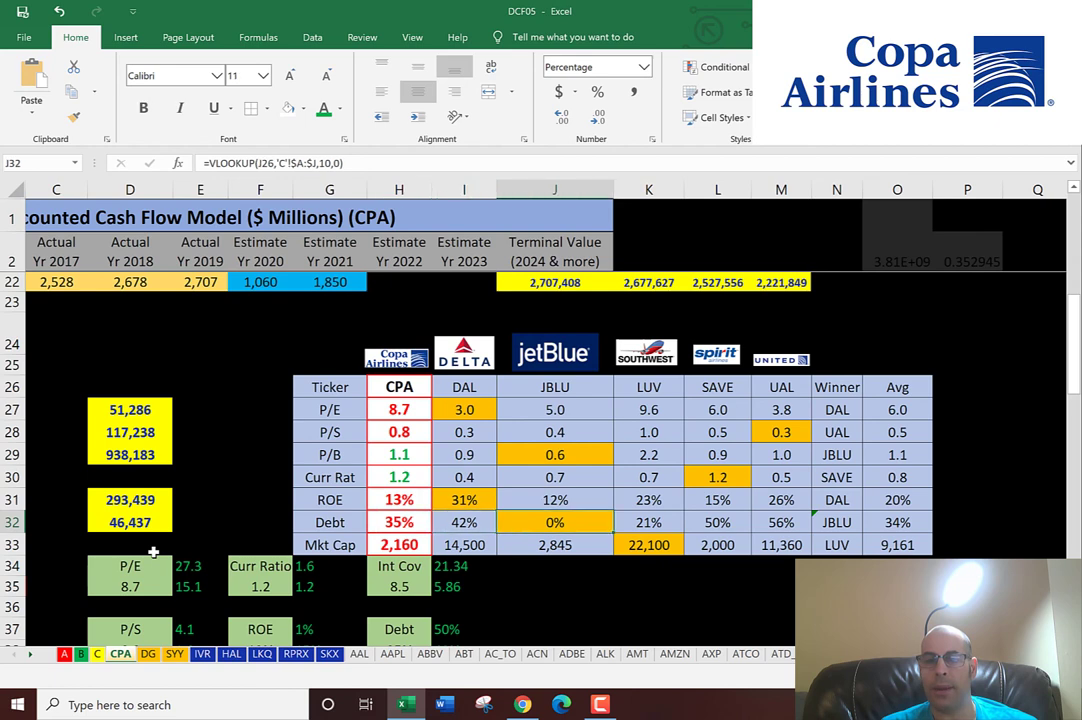
pyautogui.click(898, 522)
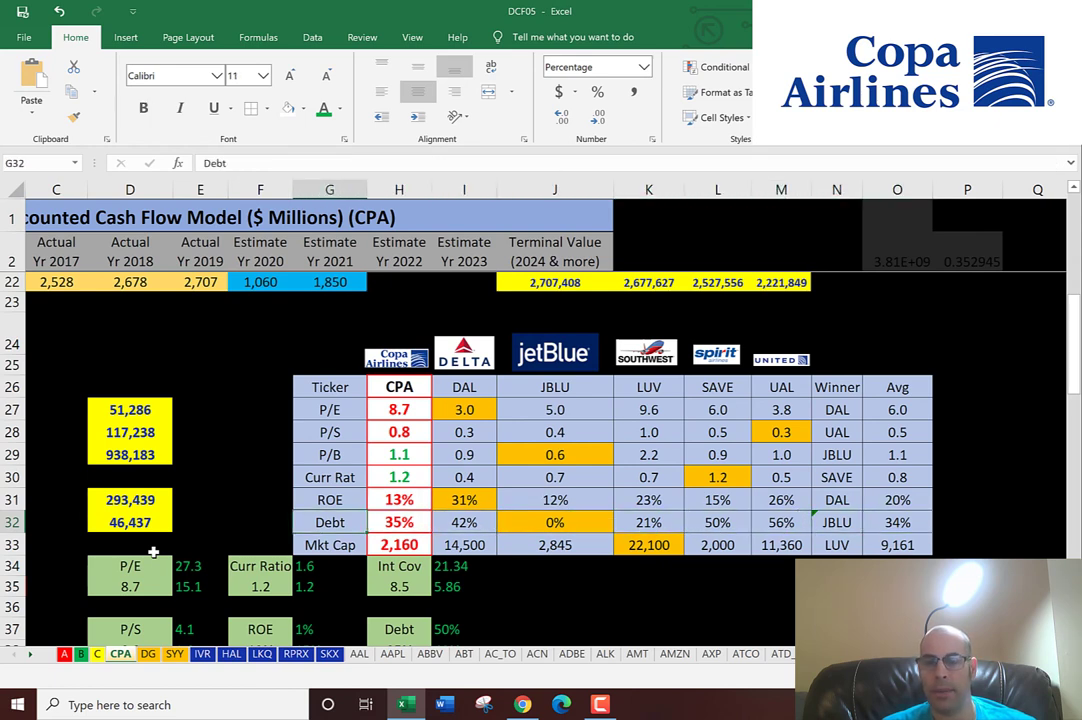
pyautogui.click(717, 544)
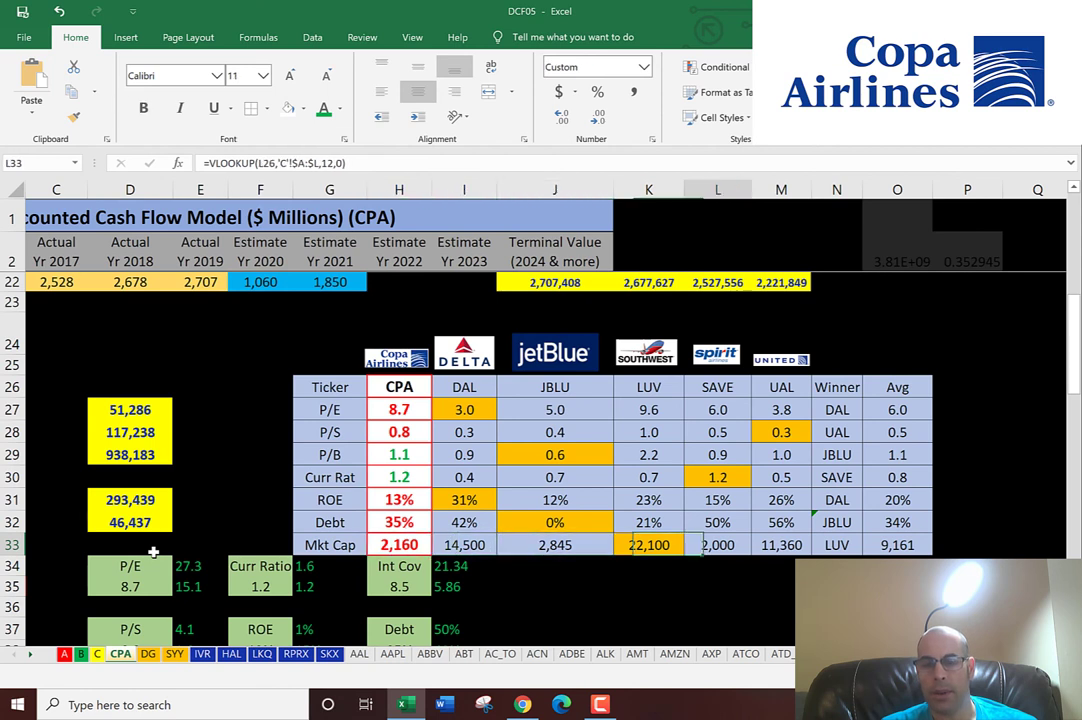